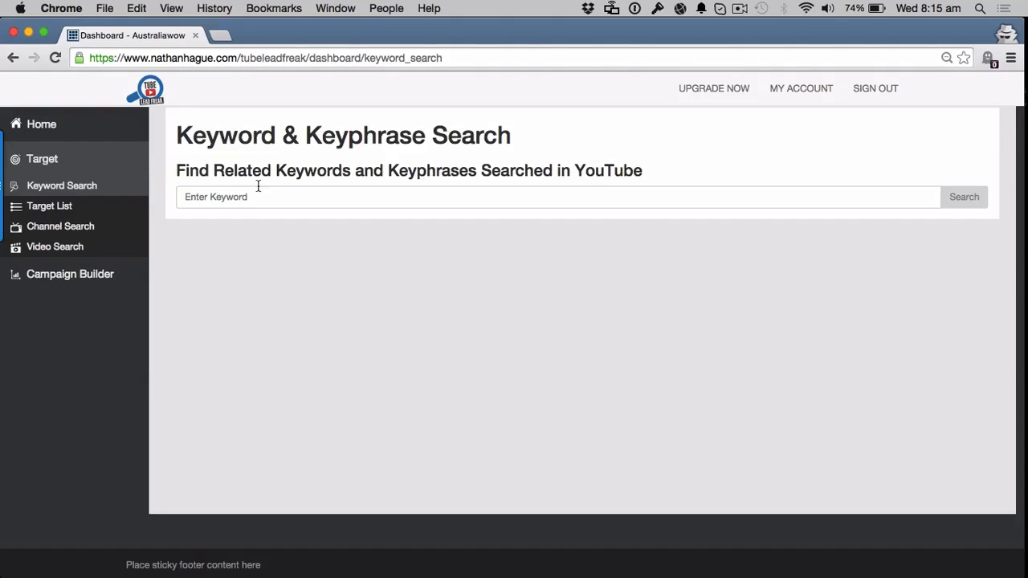
# - Search keyphrases for 'weight loss' and browse the 246 suggested keywords
pyautogui.click(558, 196)
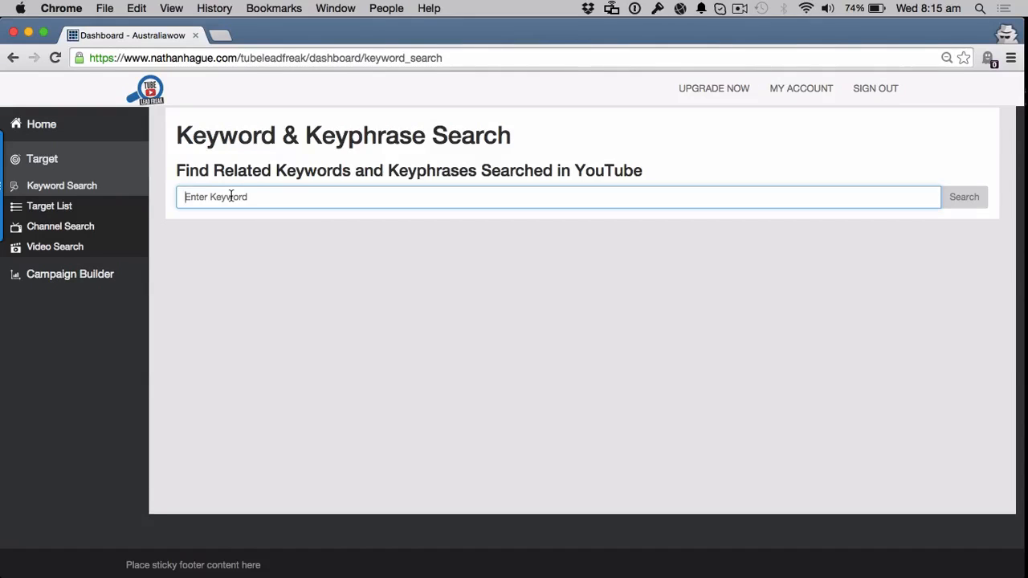
pyautogui.write('w')
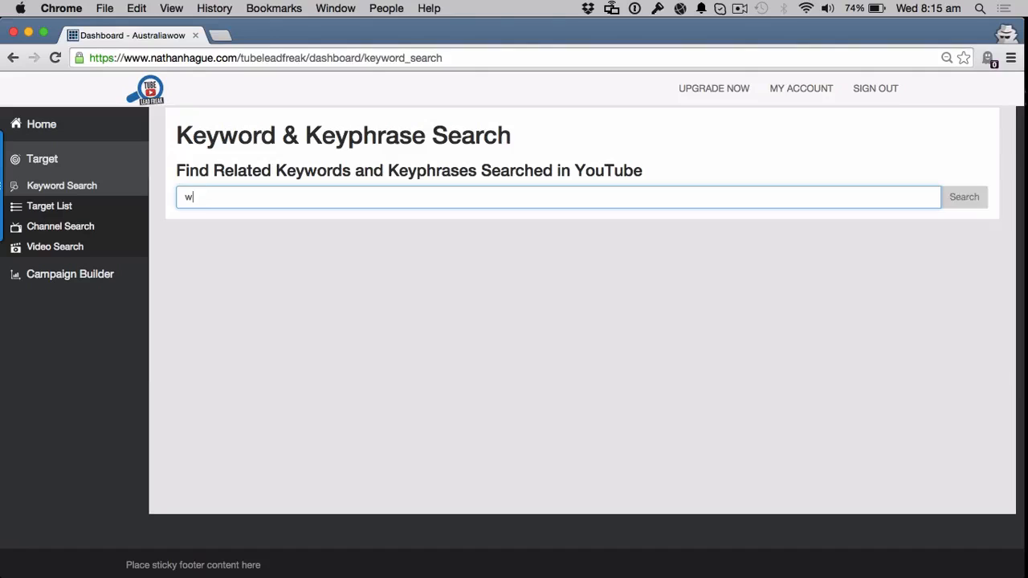
pyautogui.write('eight loss')
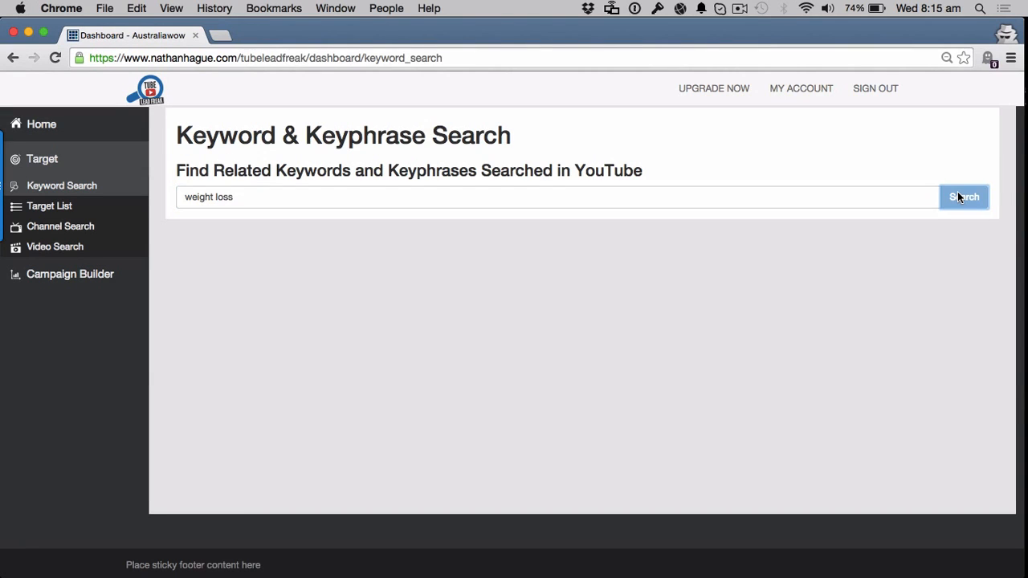
pyautogui.click(964, 197)
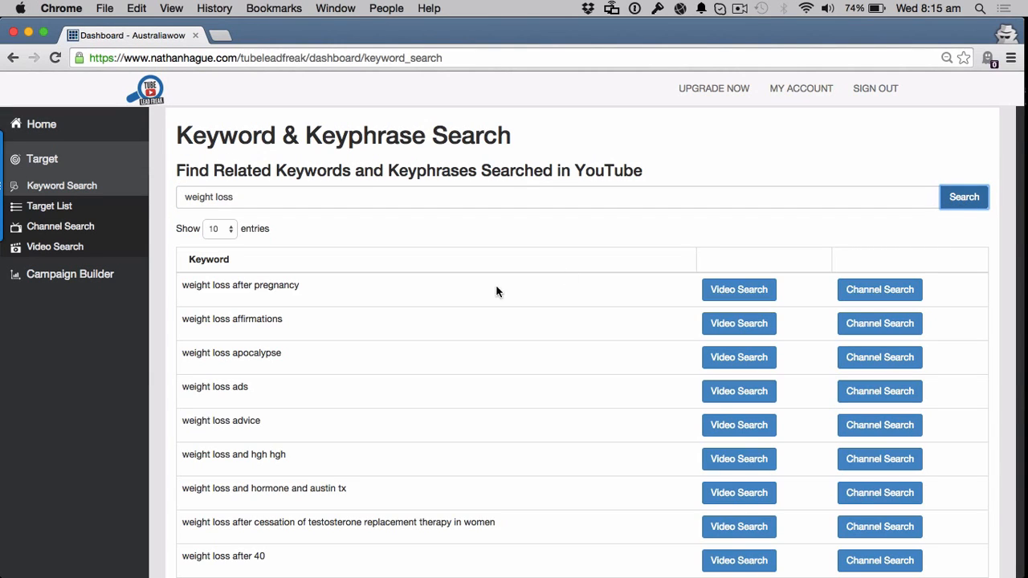
pyautogui.scroll(-3)
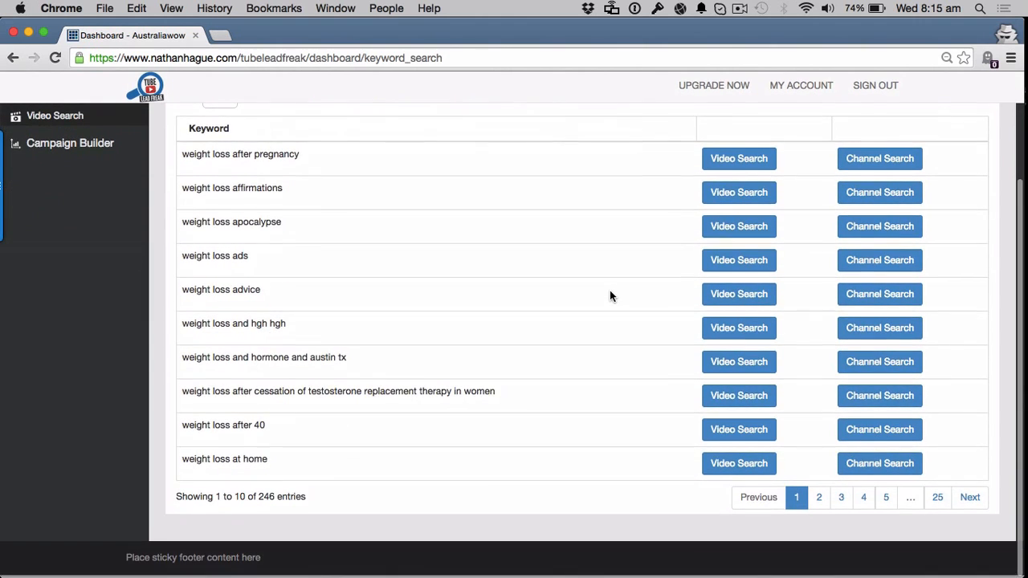
pyautogui.scroll(-3)
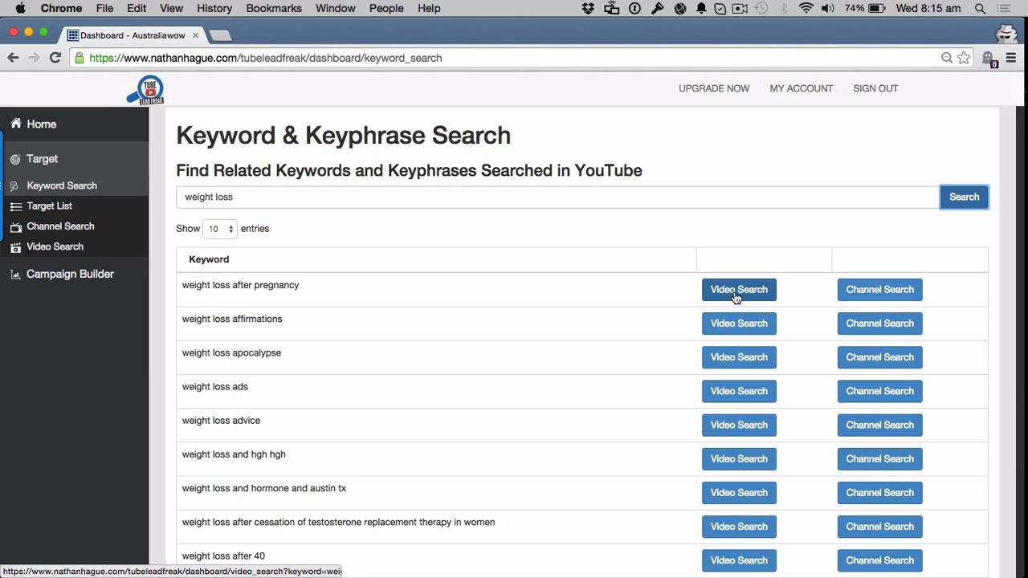
# - List videos for 'weight loss after pregnancy' with max 500 results, sorted by most views
pyautogui.click(737, 289)
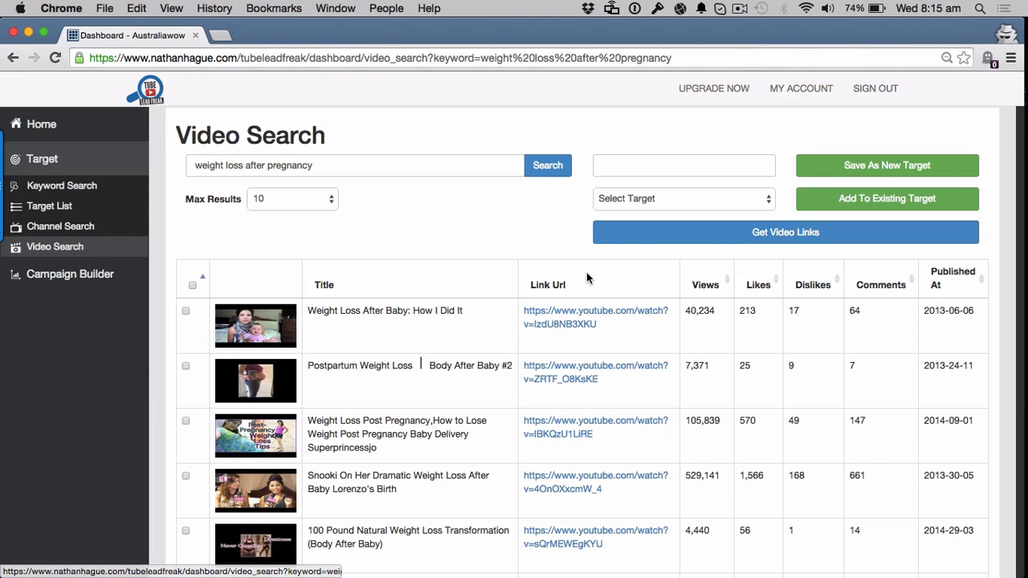
pyautogui.moveTo(472, 238)
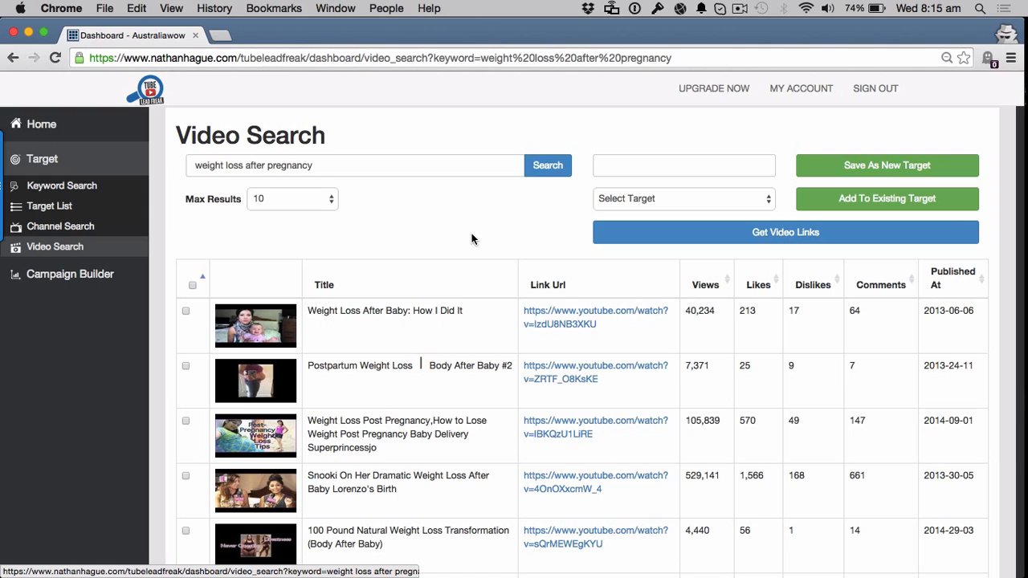
pyautogui.moveTo(338, 202)
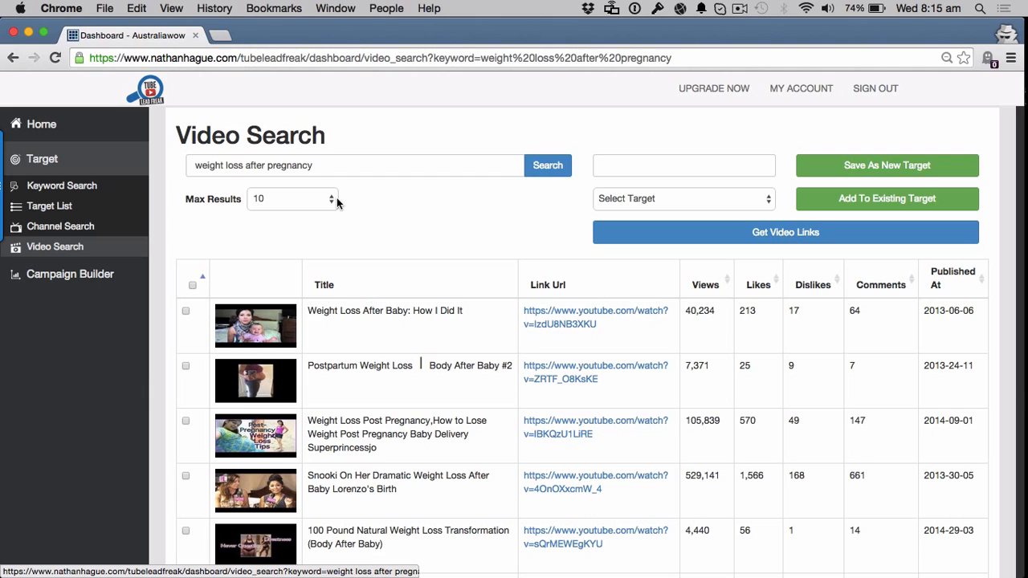
pyautogui.scroll(-3)
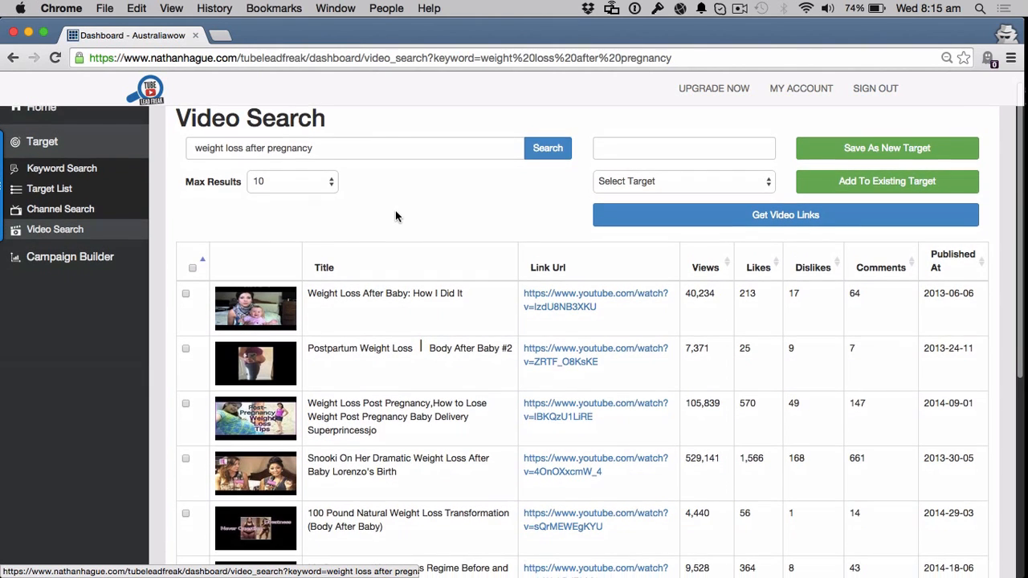
pyautogui.click(292, 181)
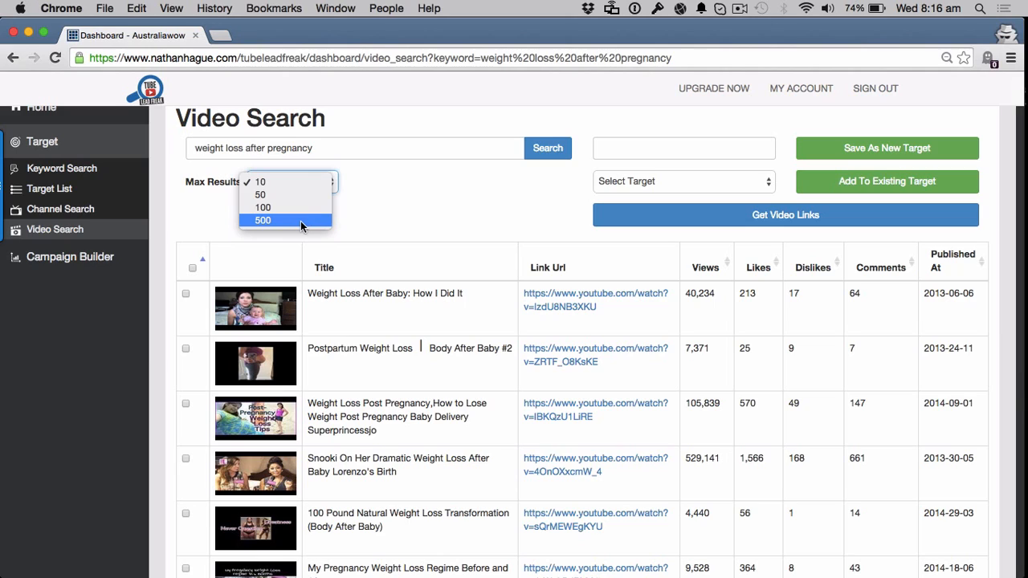
pyautogui.moveTo(303, 229)
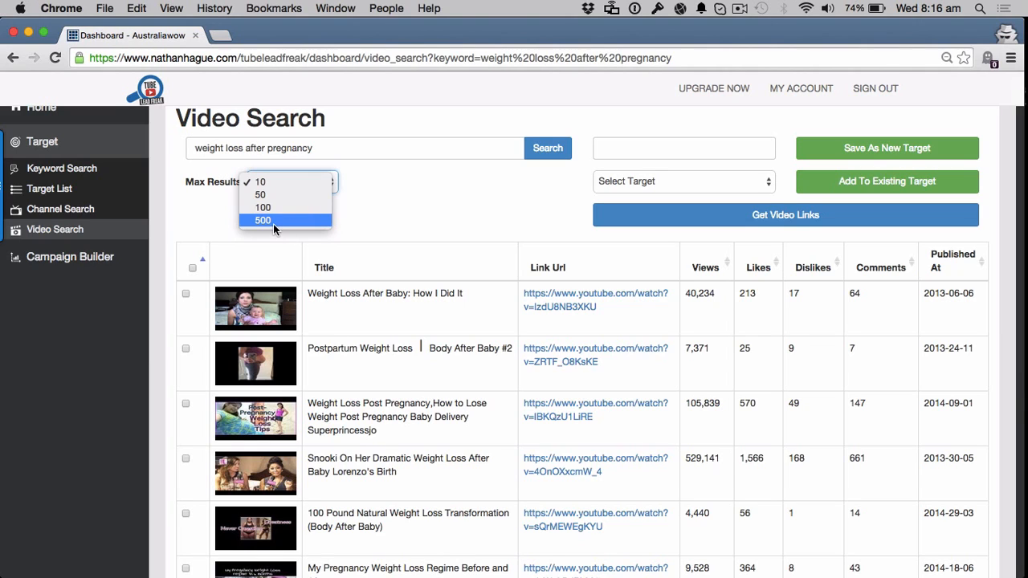
pyautogui.click(264, 220)
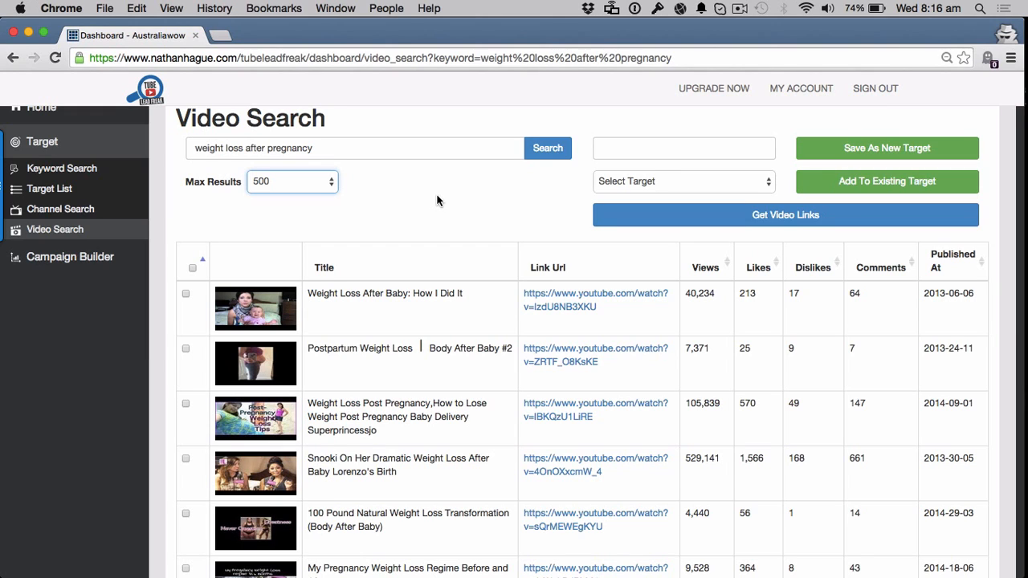
pyautogui.click(727, 267)
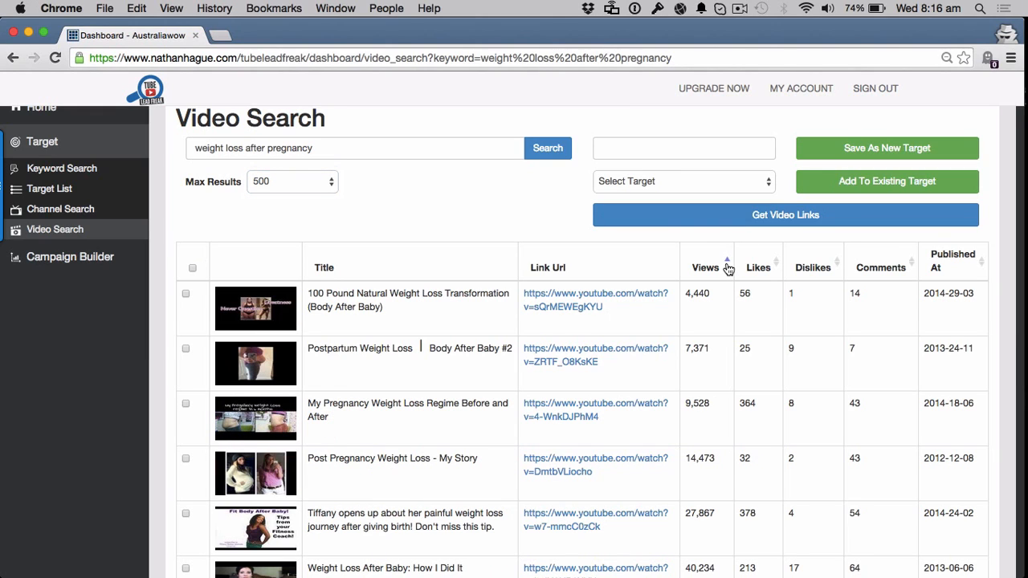
pyautogui.click(727, 262)
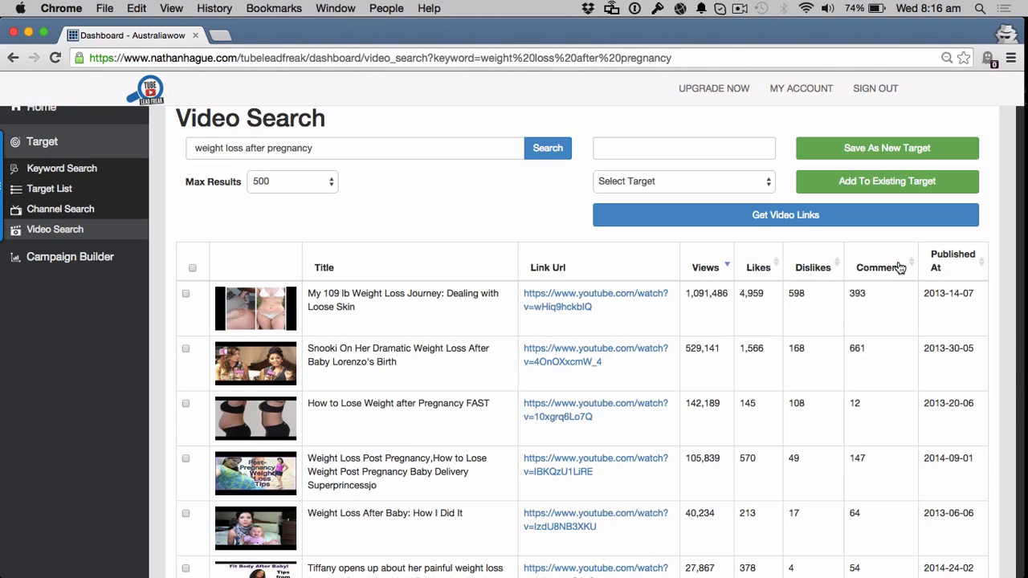
pyautogui.moveTo(545, 257)
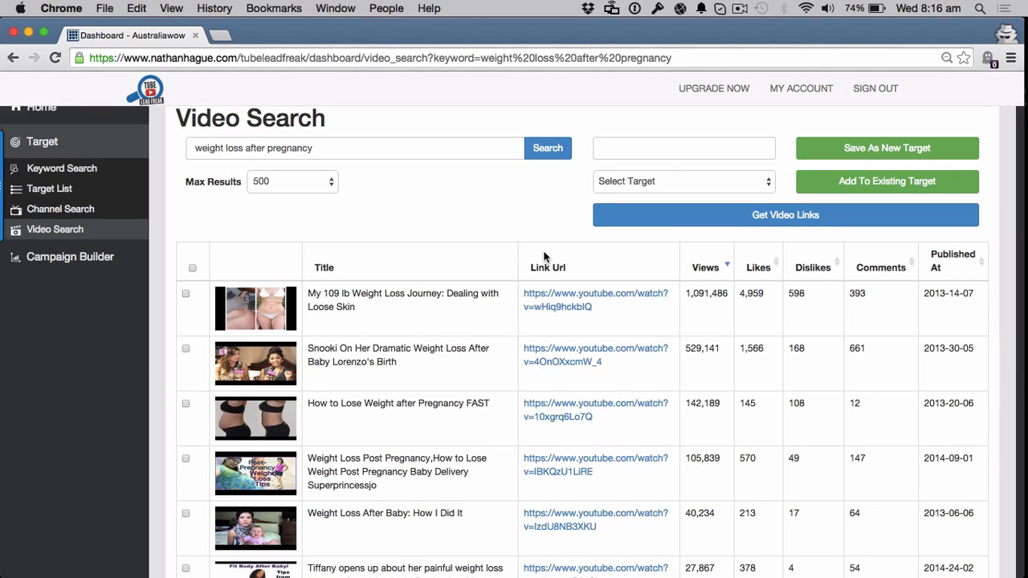
pyautogui.click(684, 148)
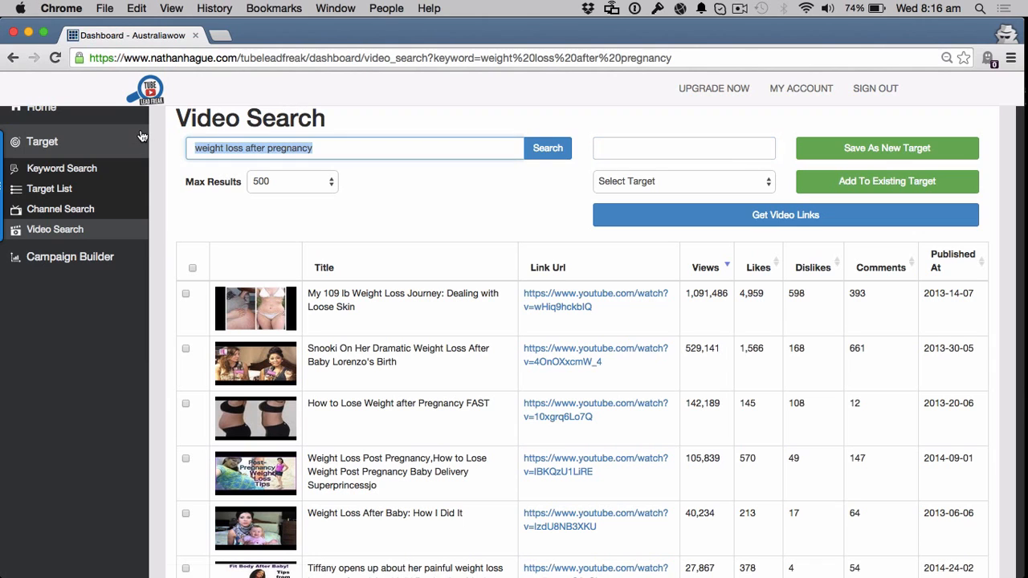
# - Save all found videos as target 'weight loss after pregnancy' and open Target List
pyautogui.write('weight loss after pregnancy')
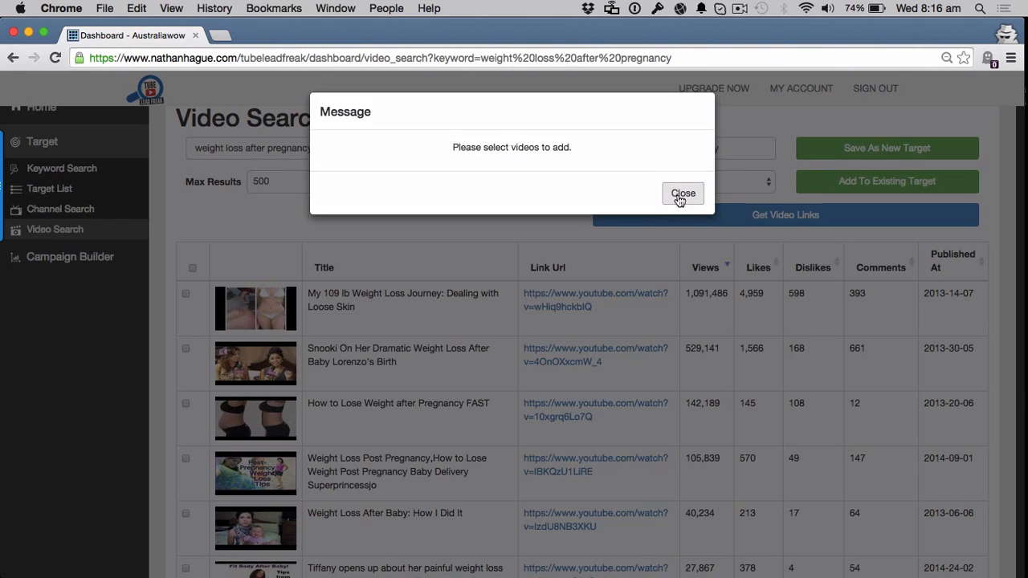
pyautogui.click(682, 193)
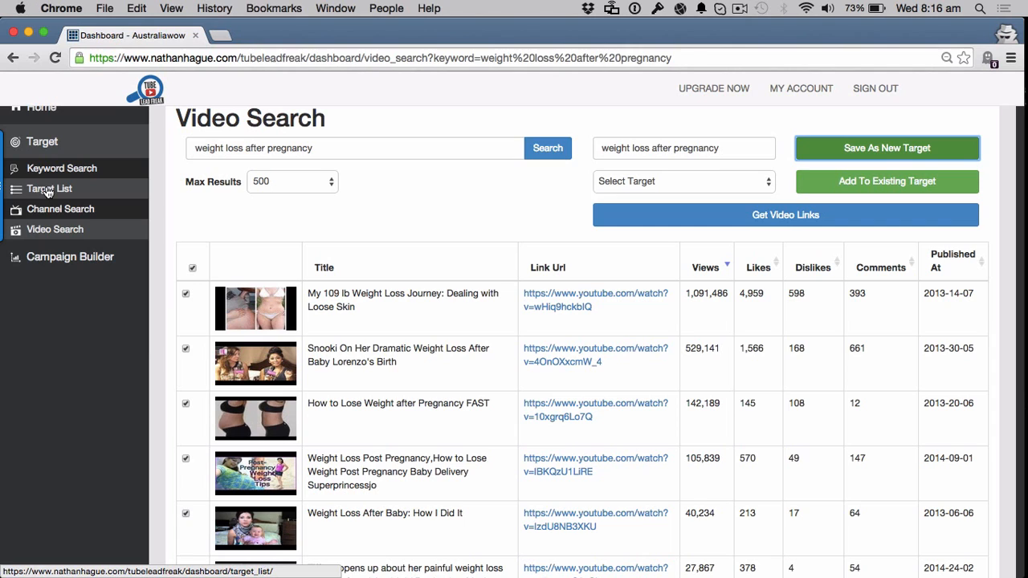
pyautogui.click(49, 187)
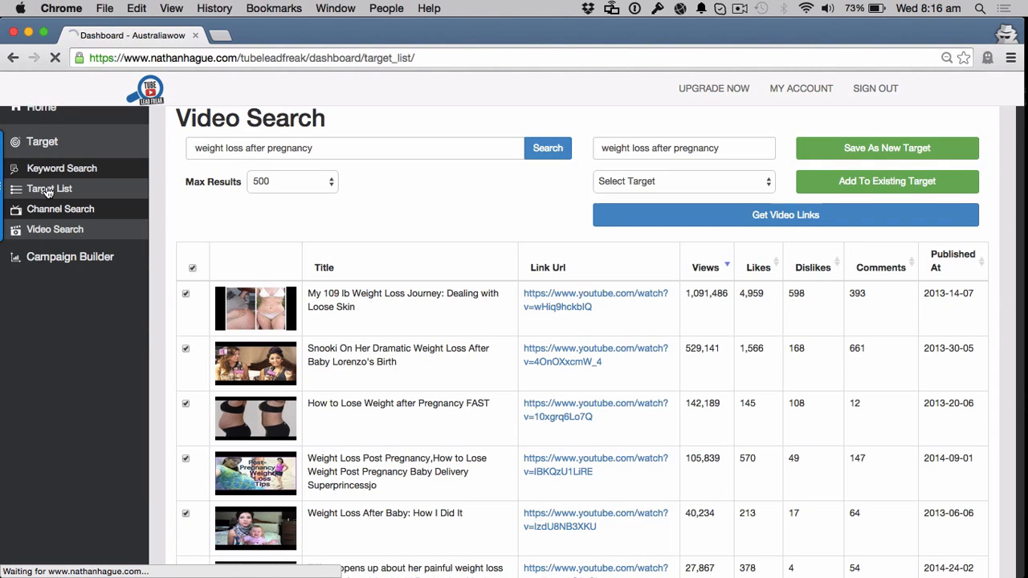
pyautogui.click(49, 188)
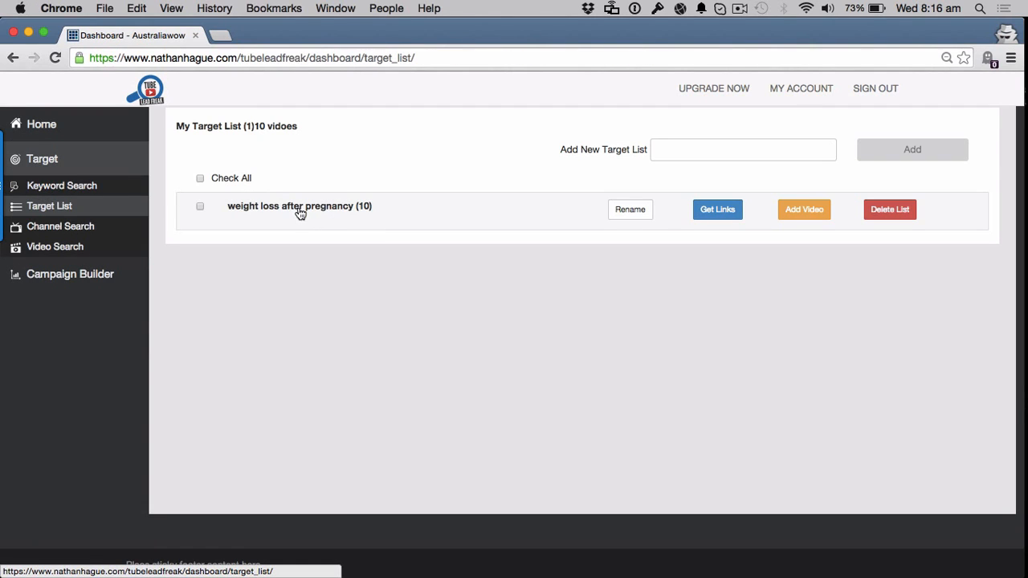
# - Expand the pregnancy target's ten videos, then go to Channel Search
pyautogui.click(298, 206)
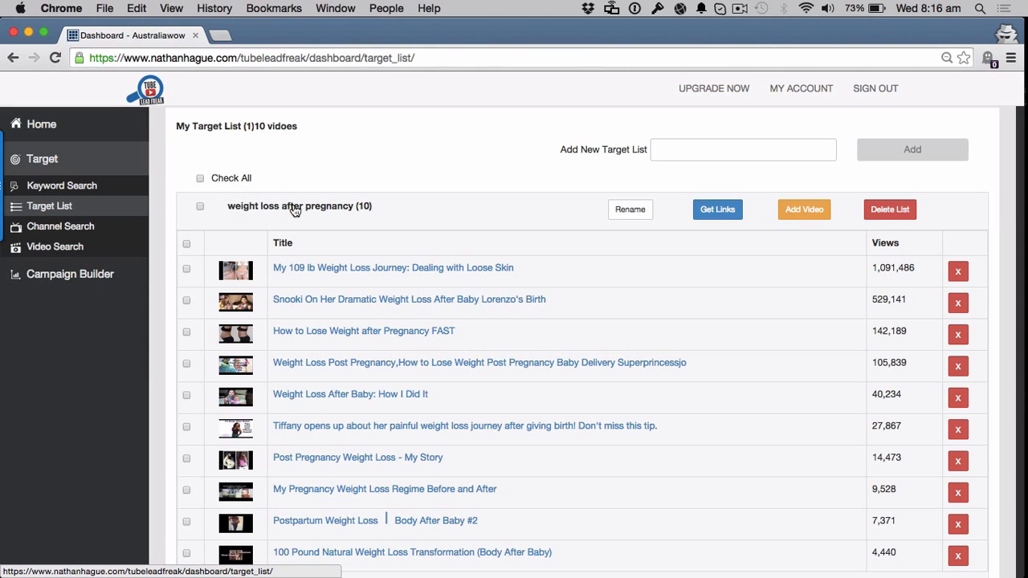
pyautogui.scroll(-3)
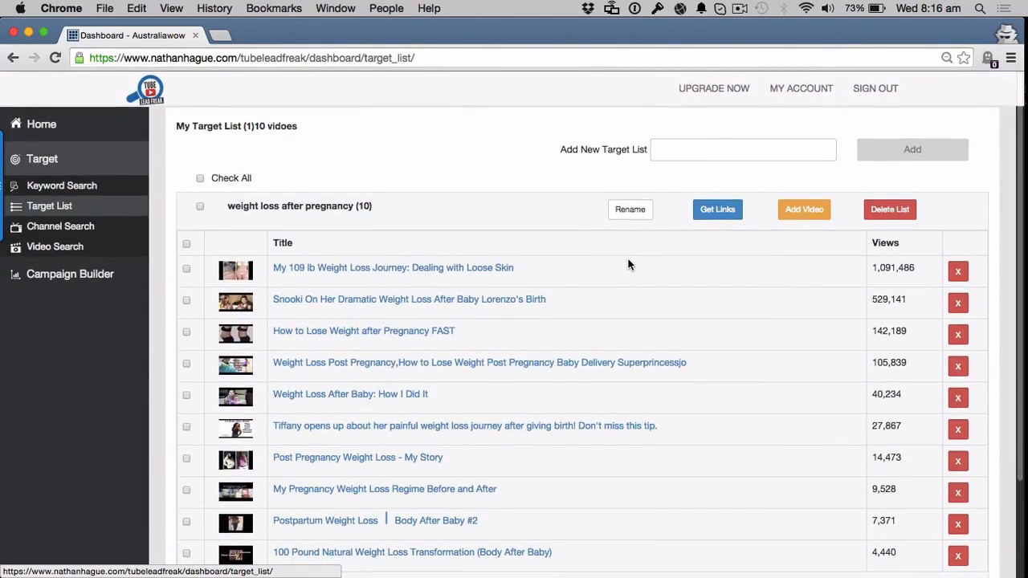
pyautogui.moveTo(514, 213)
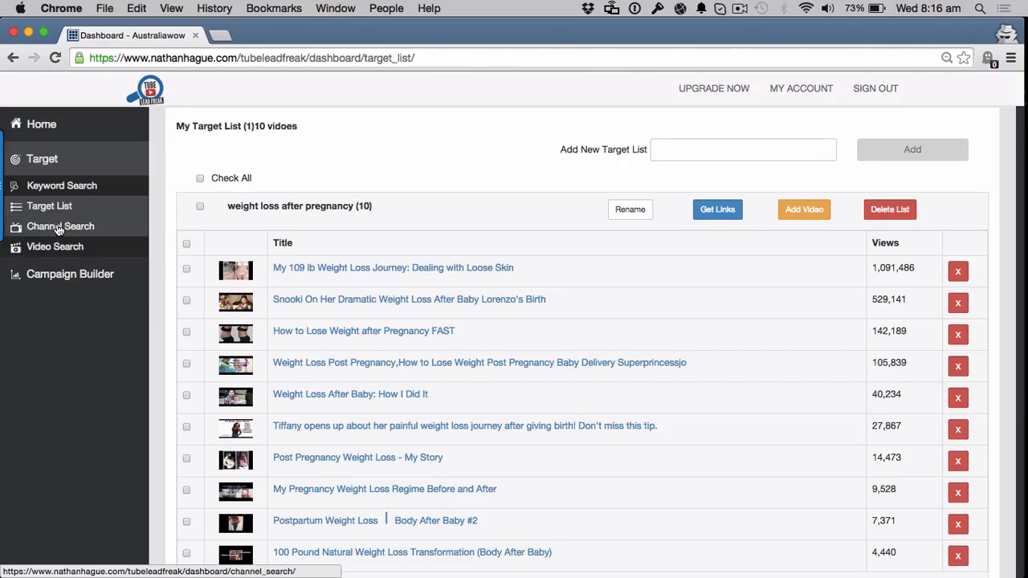
pyautogui.click(60, 225)
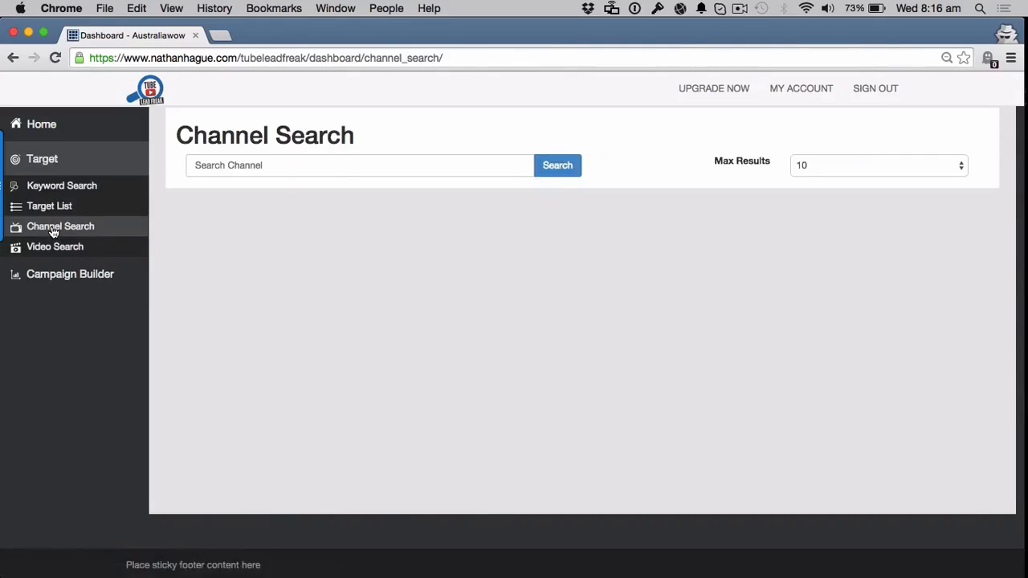
# - Search channels for 'herbalife' and start extracting videos from Herbalife Latino
pyautogui.click(359, 165)
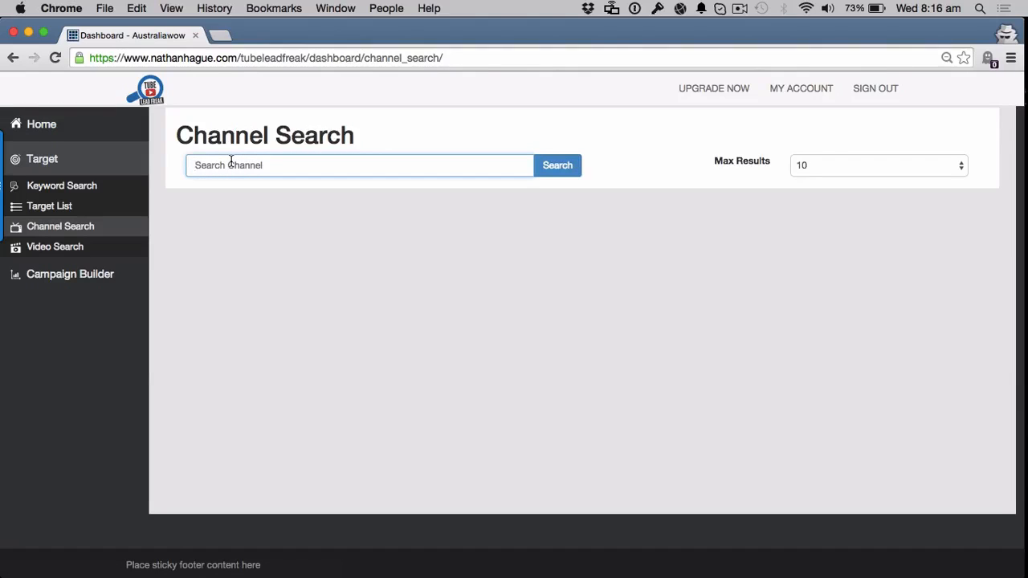
pyautogui.write('herbalife')
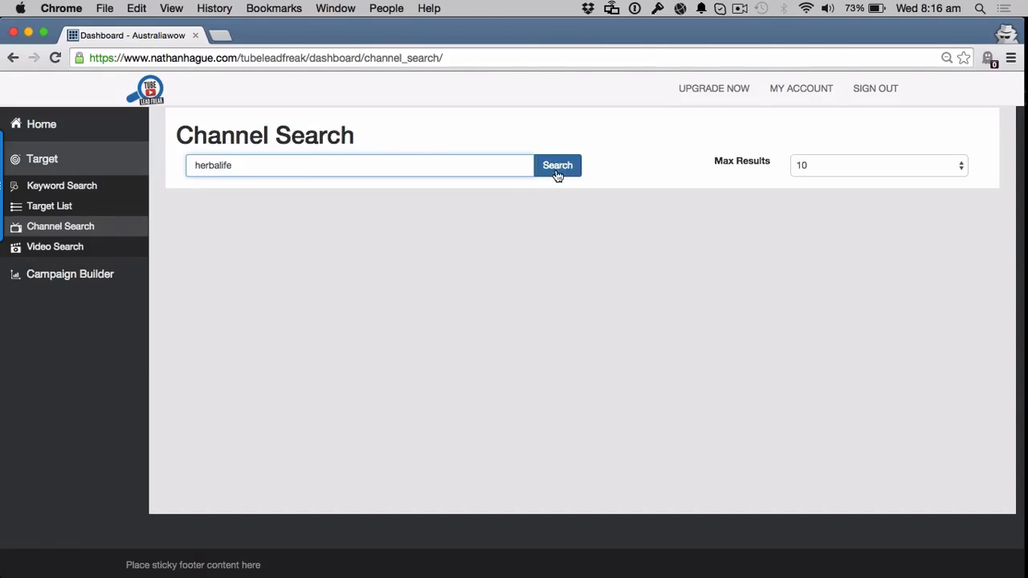
pyautogui.click(558, 165)
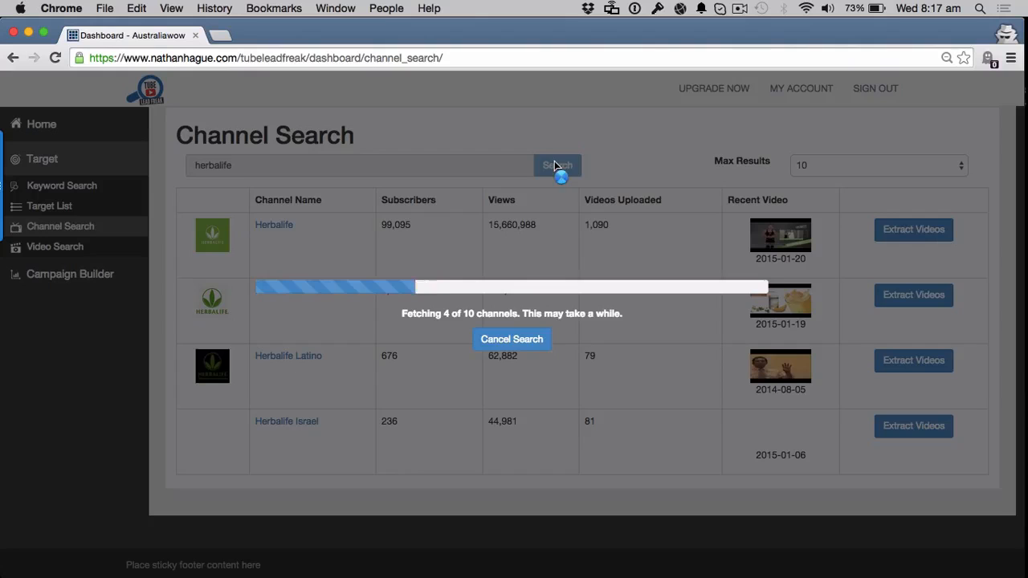
pyautogui.click(511, 338)
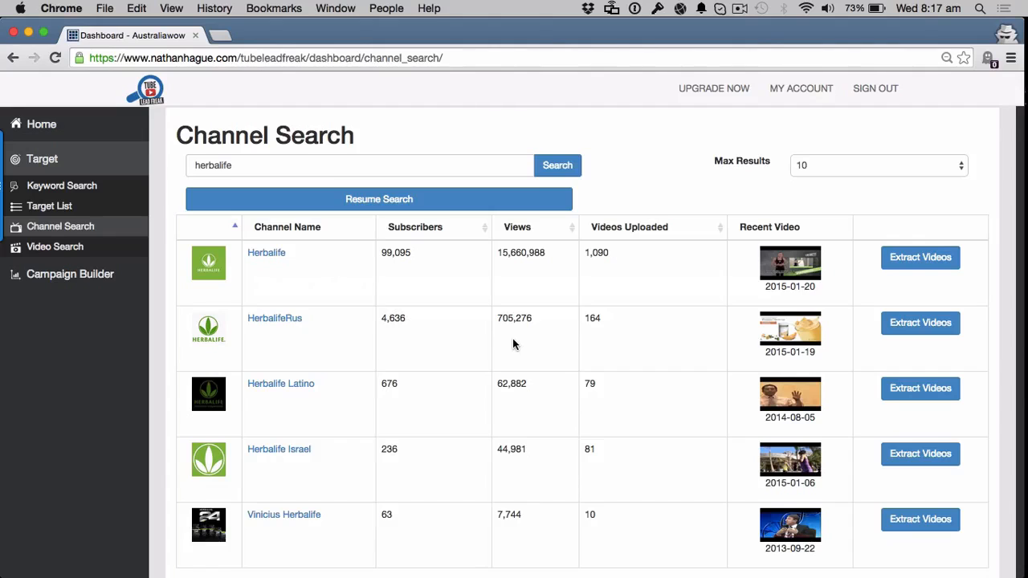
pyautogui.moveTo(693, 179)
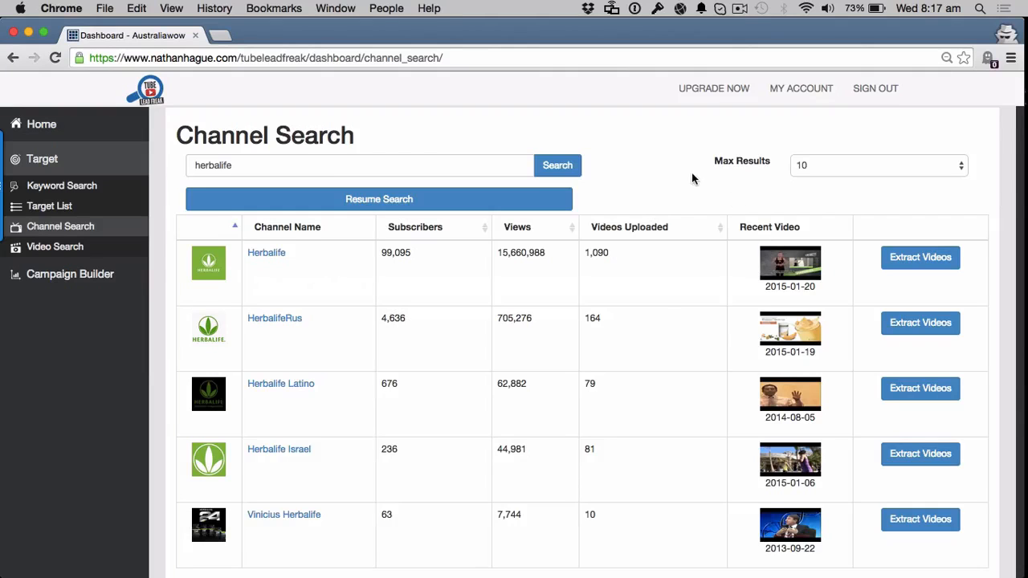
pyautogui.scroll(-3)
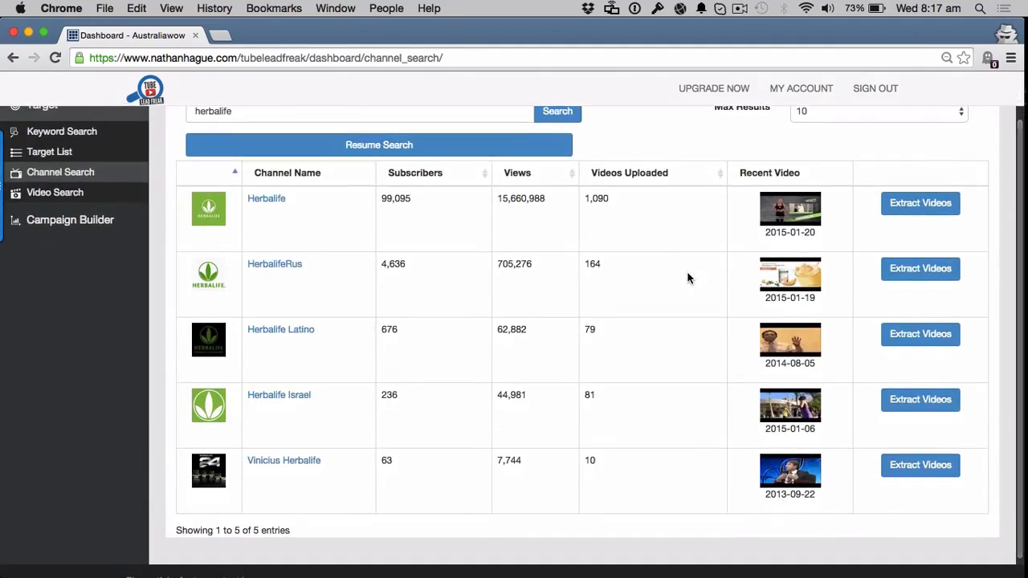
pyautogui.moveTo(573, 359)
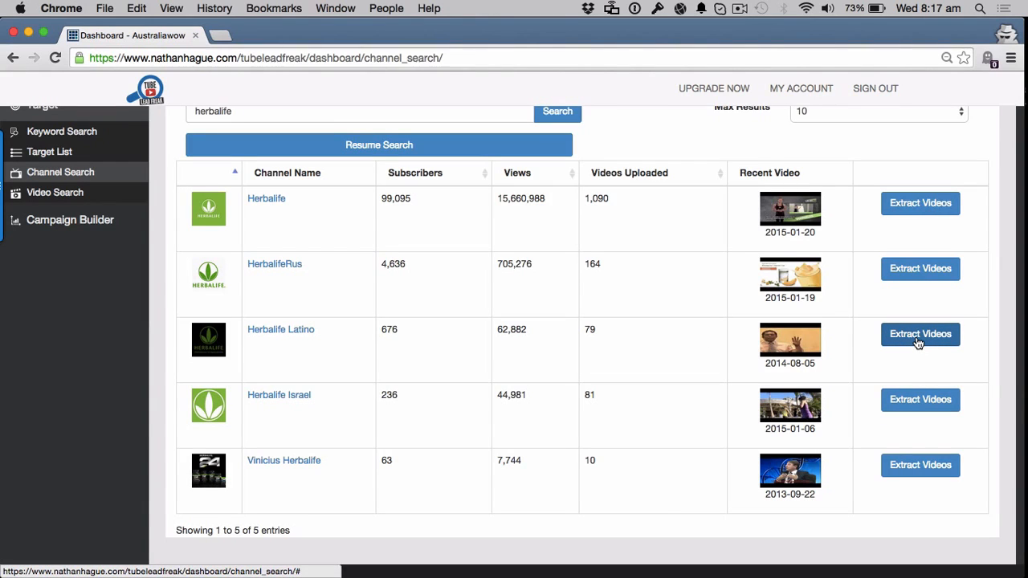
pyautogui.click(920, 334)
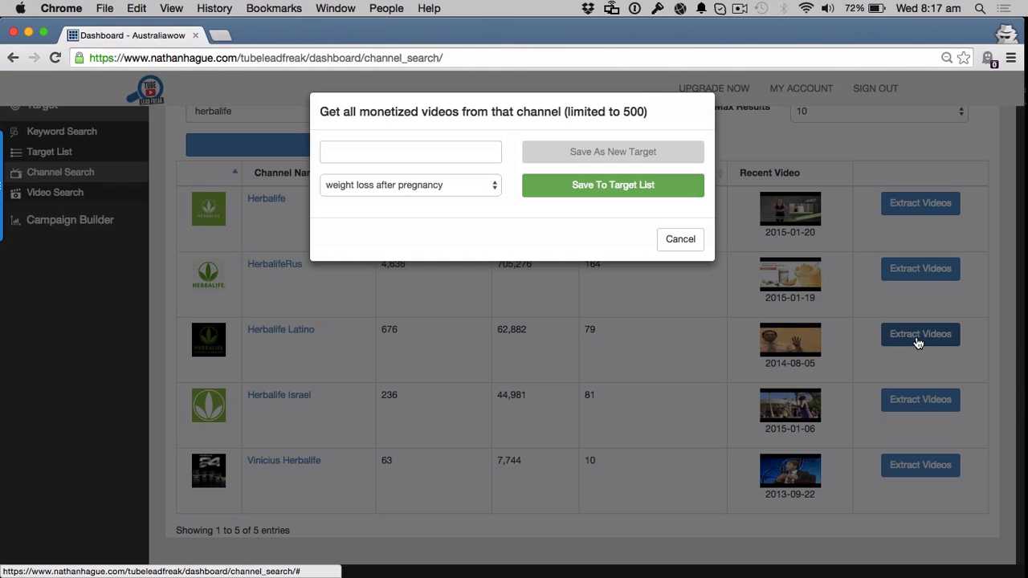
# - Save the extracted videos as new target 'herbalife latino' and dismiss the email notice
pyautogui.click(410, 151)
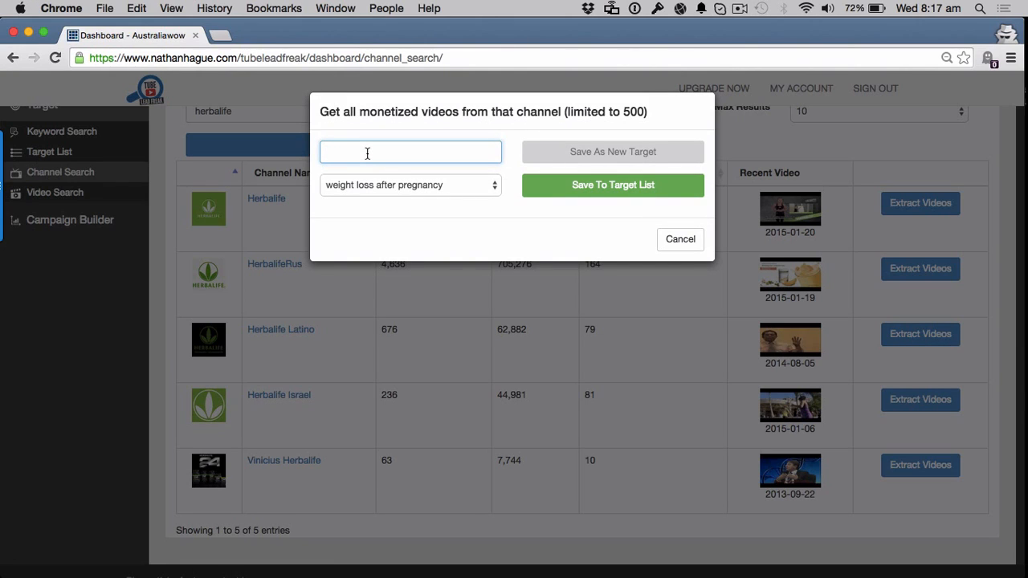
pyautogui.write('herbalife latino')
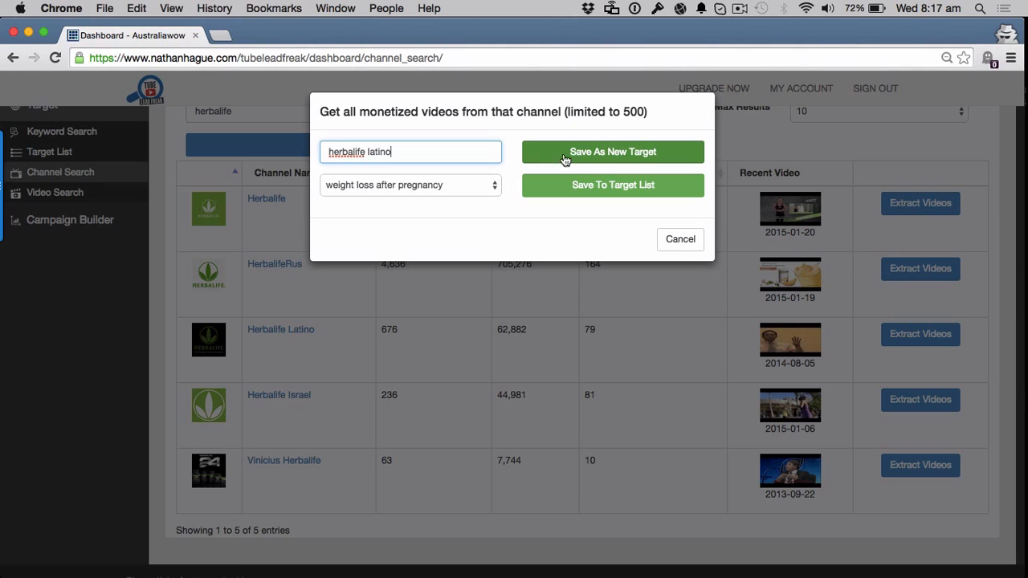
pyautogui.click(612, 152)
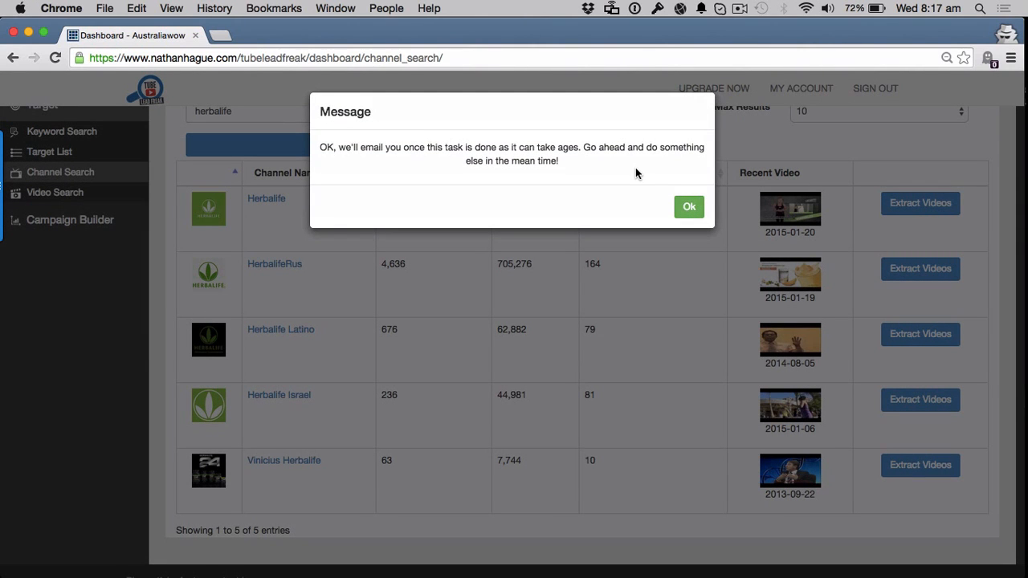
pyautogui.moveTo(684, 198)
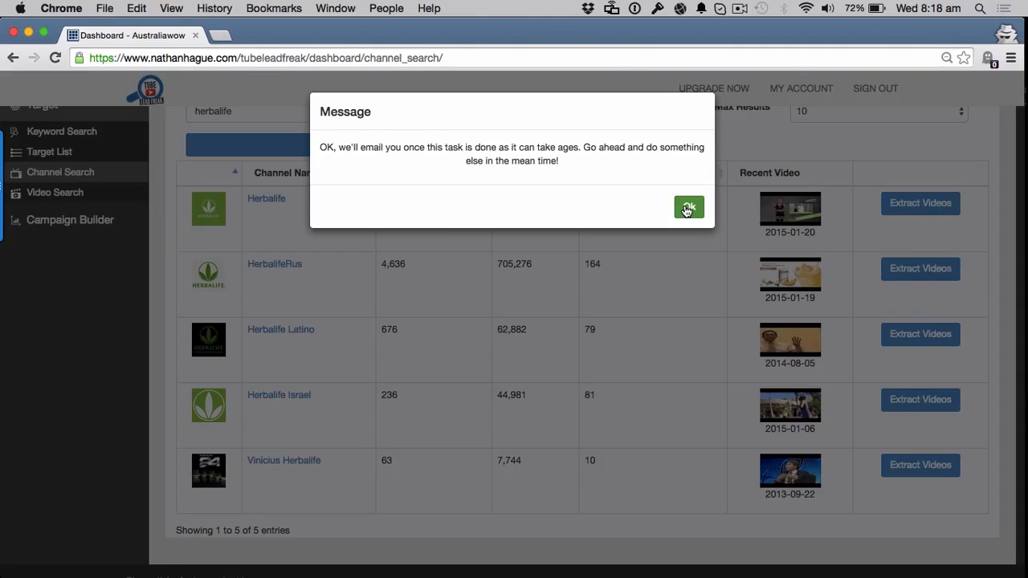
pyautogui.click(688, 207)
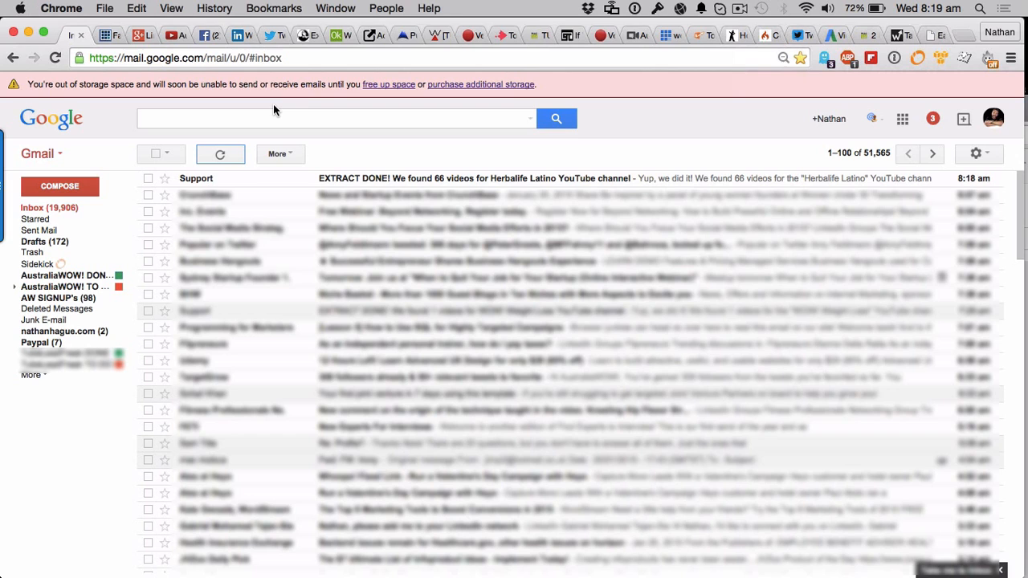
pyautogui.moveTo(335, 143)
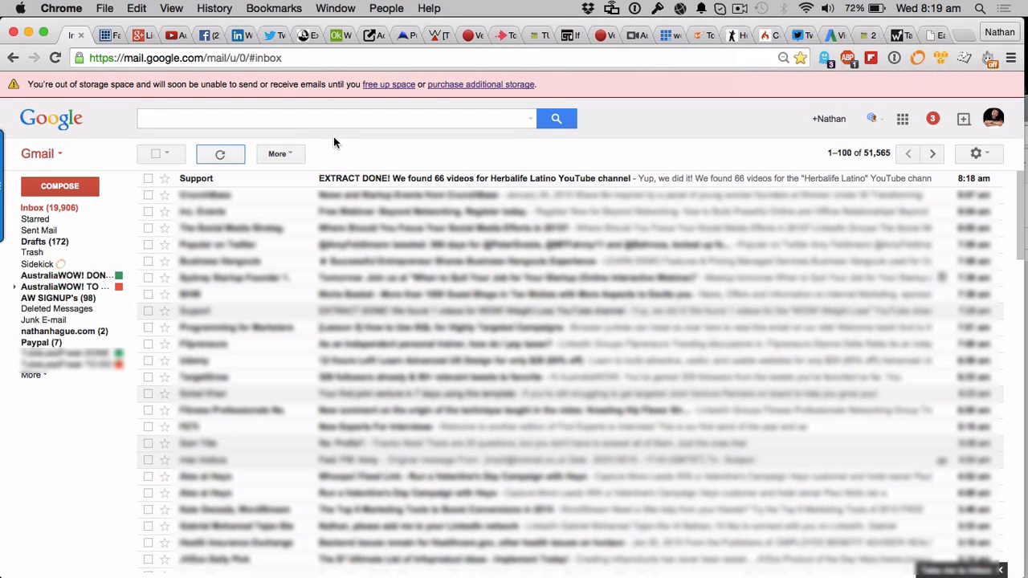
# - Check the EXTRACT DONE email reporting 66 videos, then return to Tube Lead Freak
pyautogui.click(474, 178)
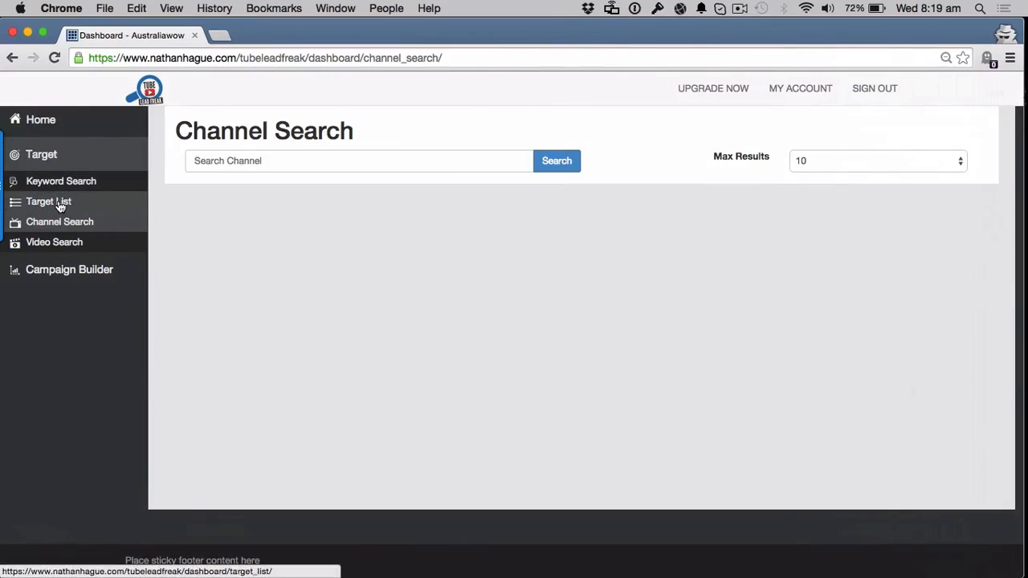
# - Review the herbalife latino list's videos in Target List, then go to Campaign Builder
pyautogui.click(48, 202)
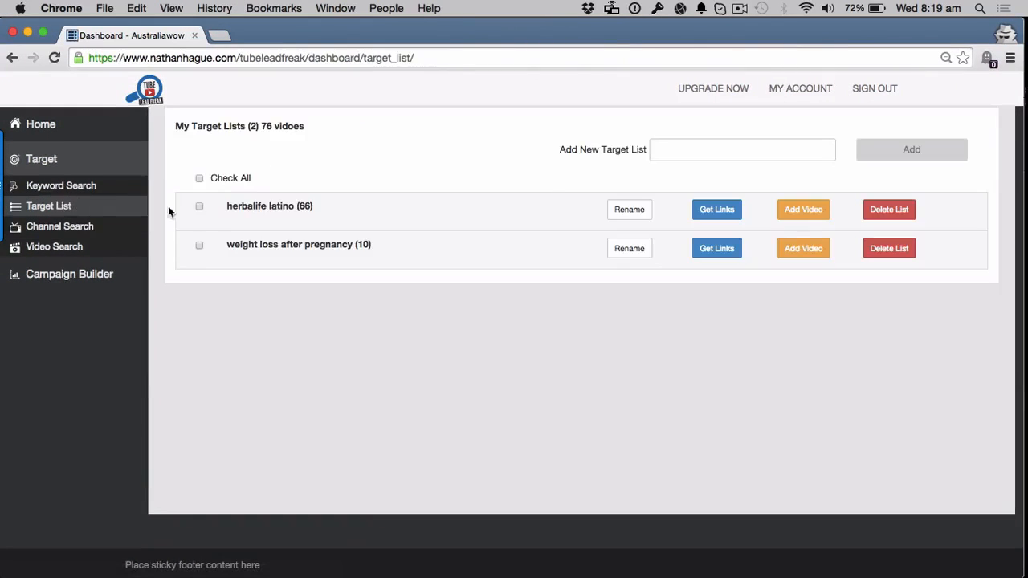
pyautogui.moveTo(263, 209)
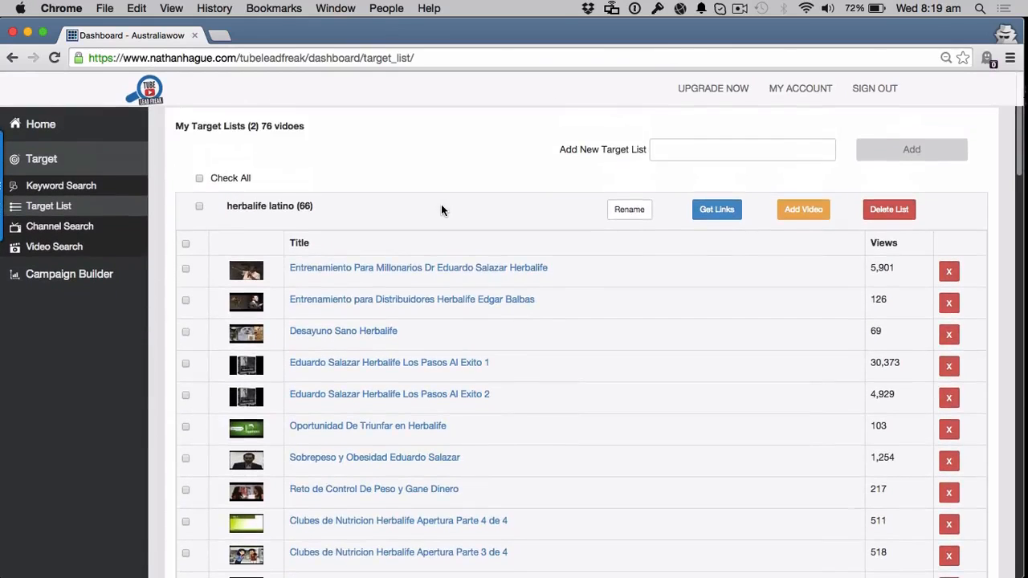
pyautogui.moveTo(368, 188)
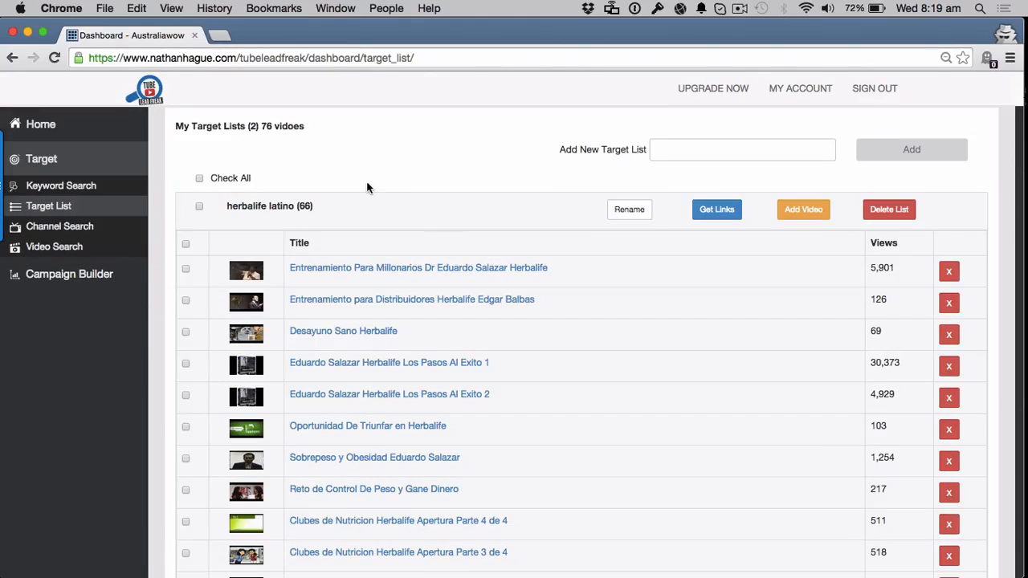
pyautogui.moveTo(215, 269)
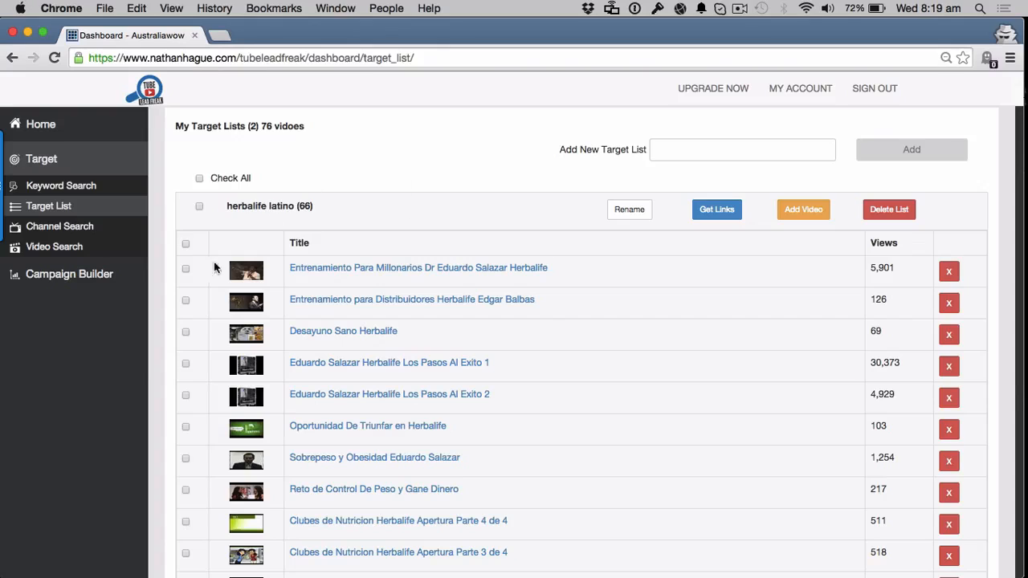
pyautogui.moveTo(92, 348)
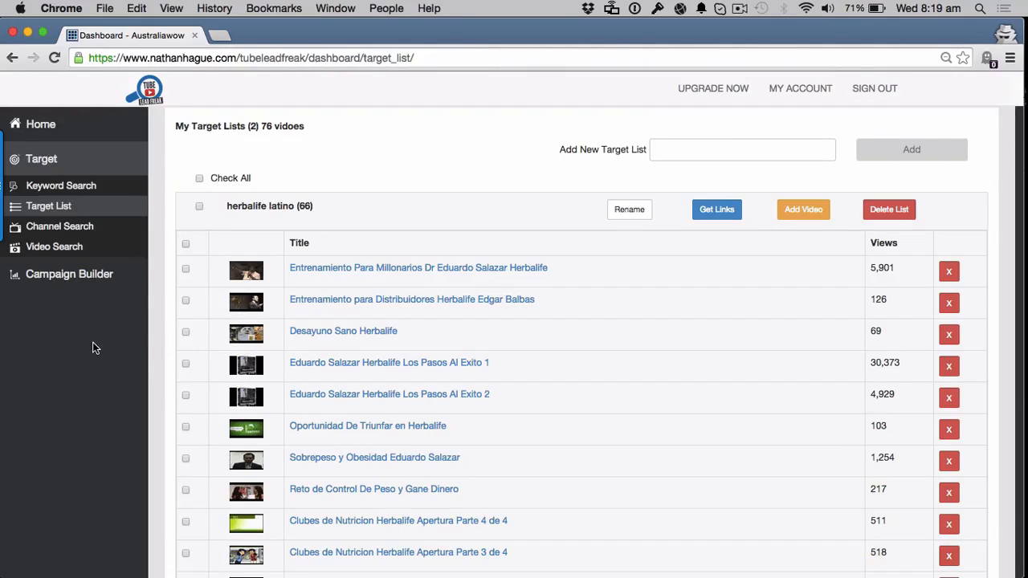
pyautogui.click(69, 274)
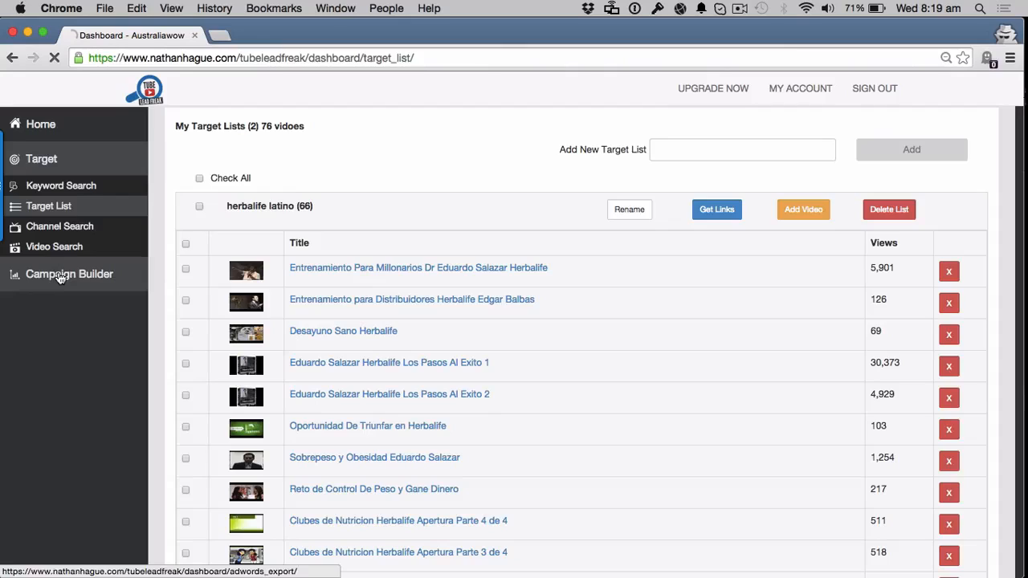
# - Name the campaign NATHAN-TEST and select the existing video ad
pyautogui.click(69, 274)
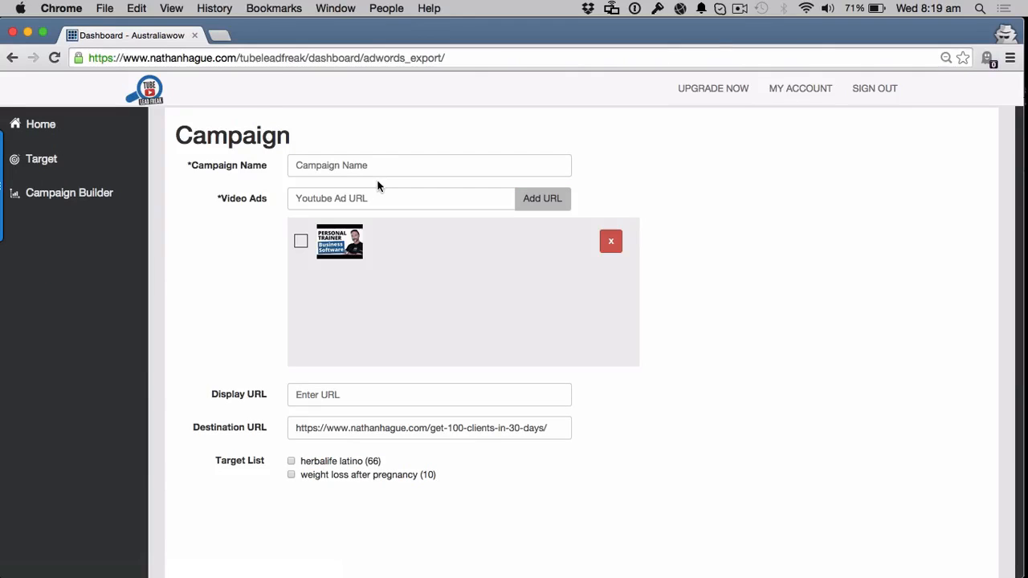
pyautogui.click(430, 164)
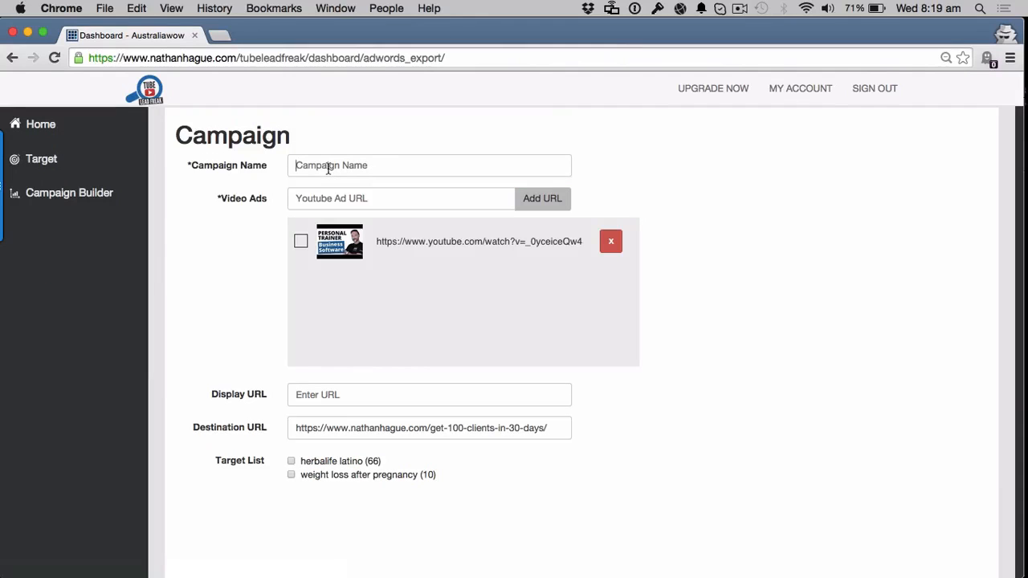
pyautogui.write('NATHN')
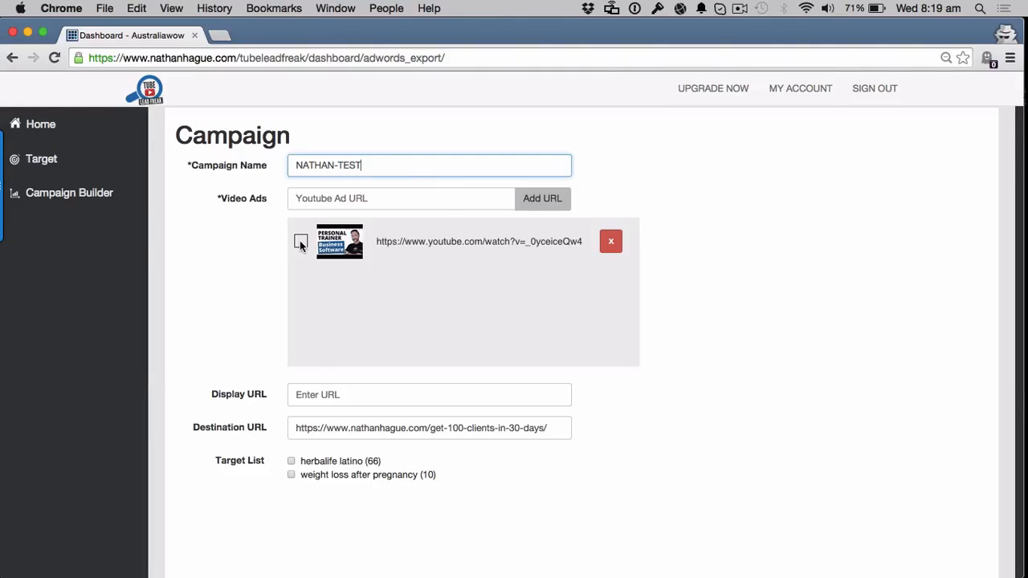
pyautogui.click(301, 243)
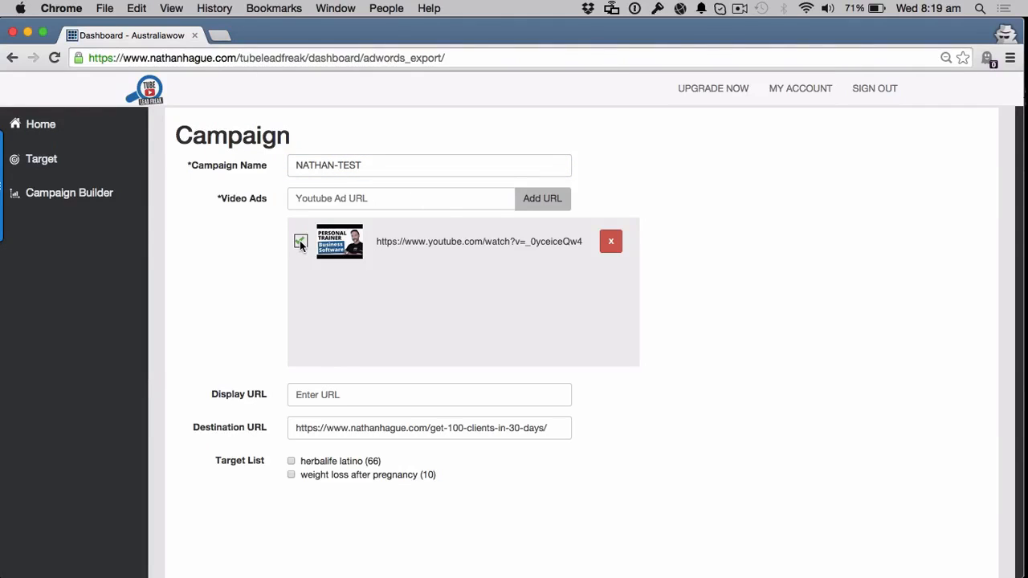
# - Set display URL nathanhague.com and target the herbalife latino list (66)
pyautogui.click(301, 241)
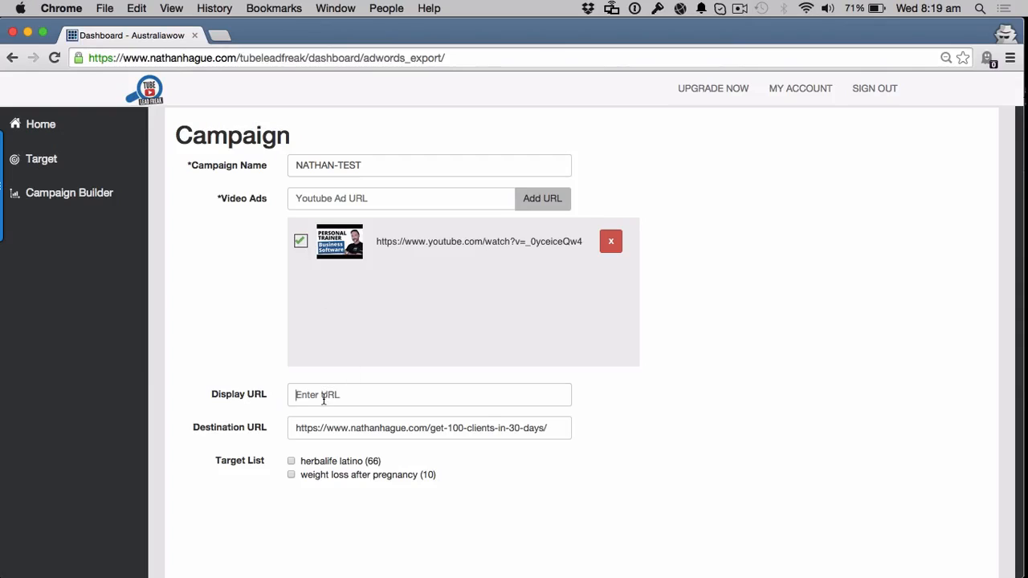
pyautogui.write('nathanhage.com')
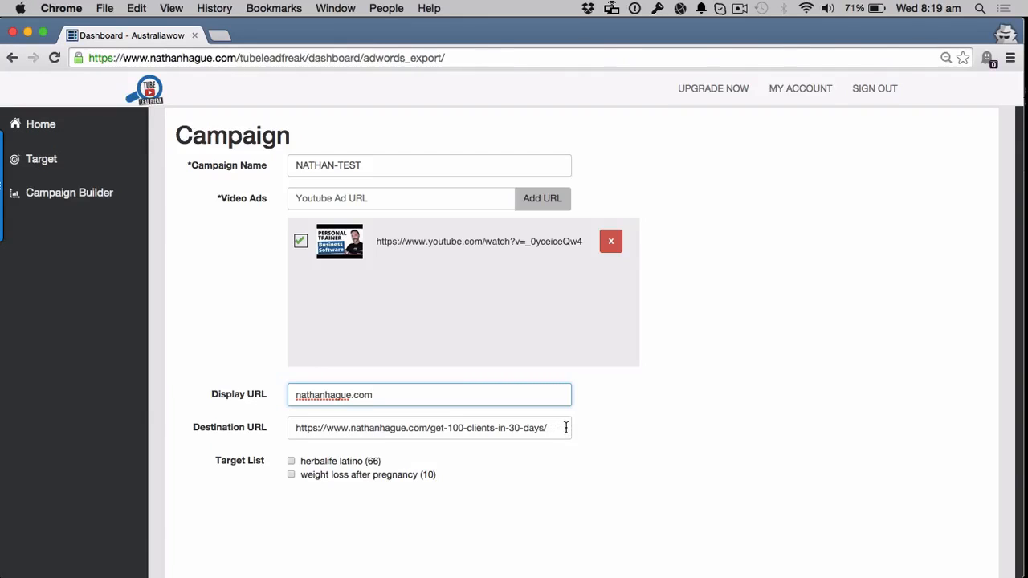
pyautogui.scroll(-3)
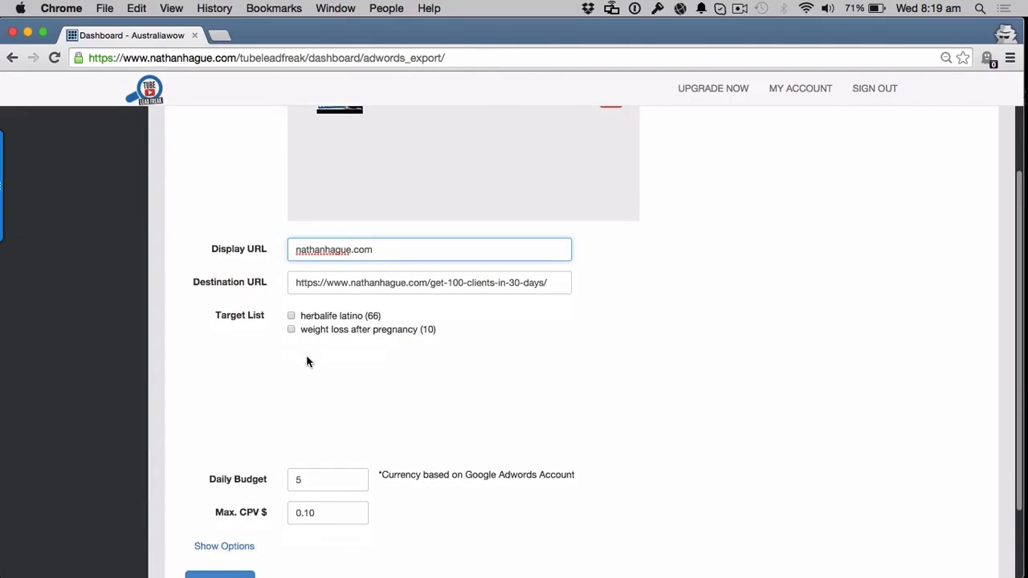
pyautogui.click(291, 316)
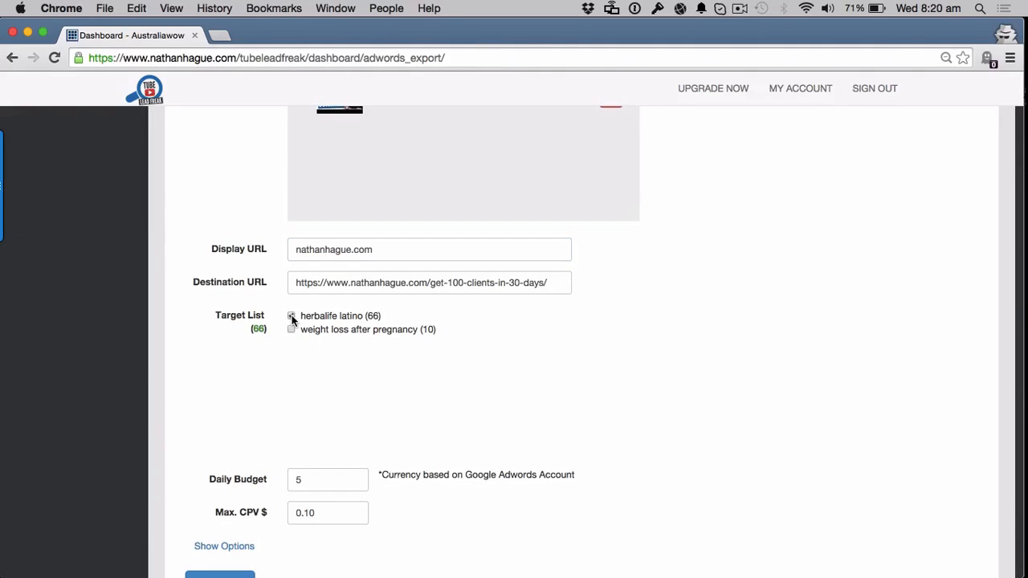
pyautogui.click(291, 316)
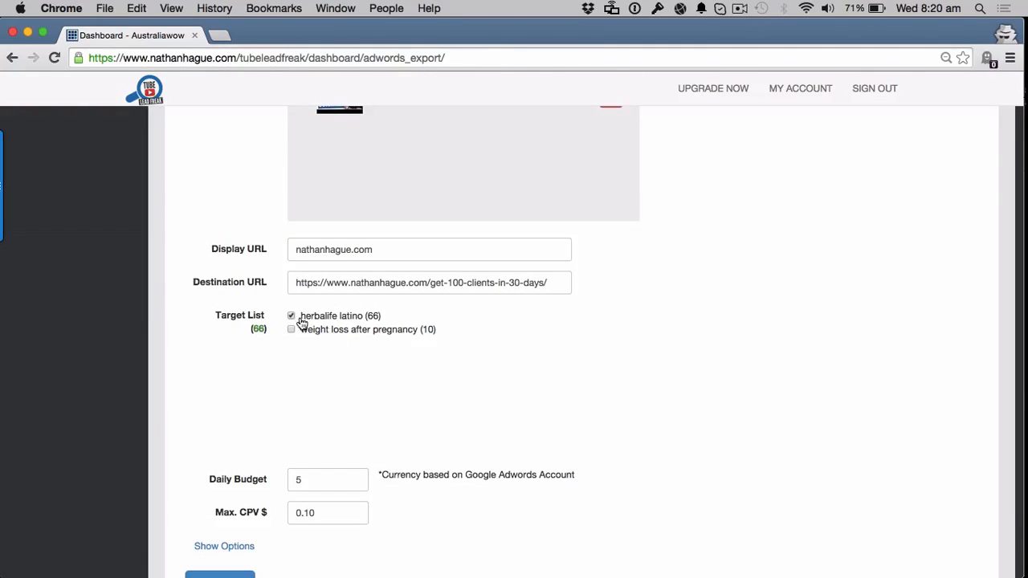
pyautogui.scroll(-3)
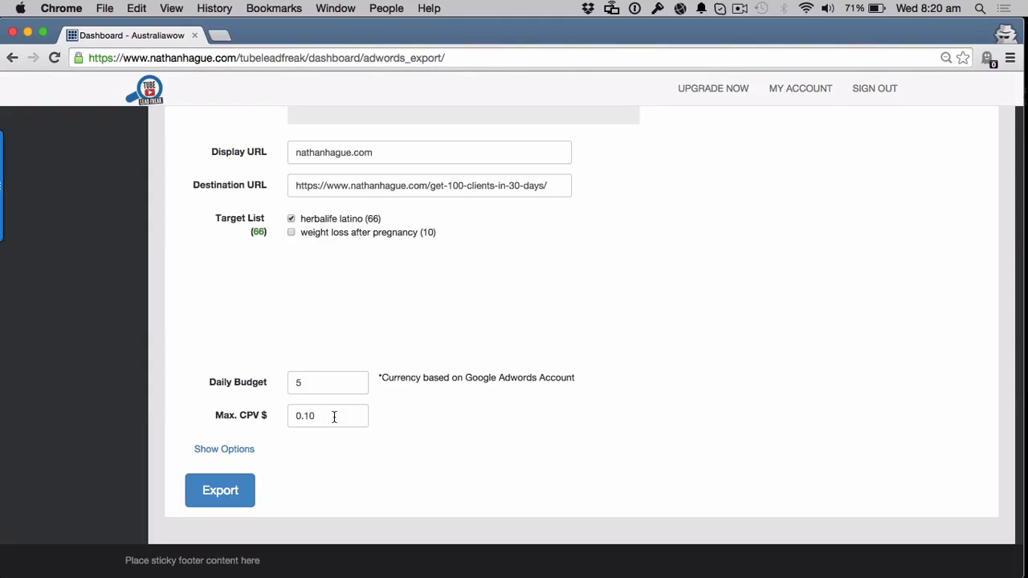
# - Show additional options and add Australia and United Kingdom alongside United States
pyautogui.click(224, 449)
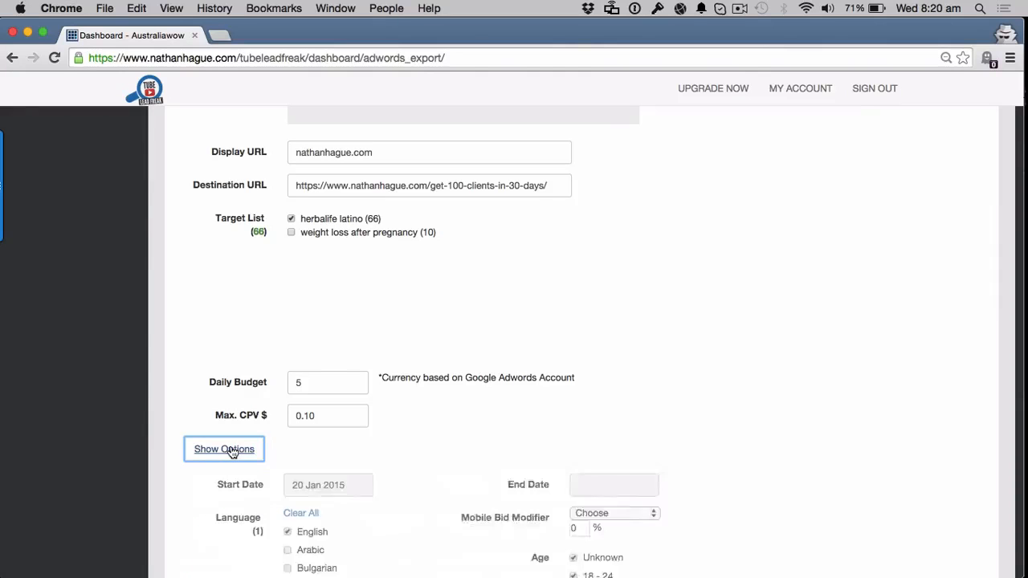
pyautogui.click(224, 449)
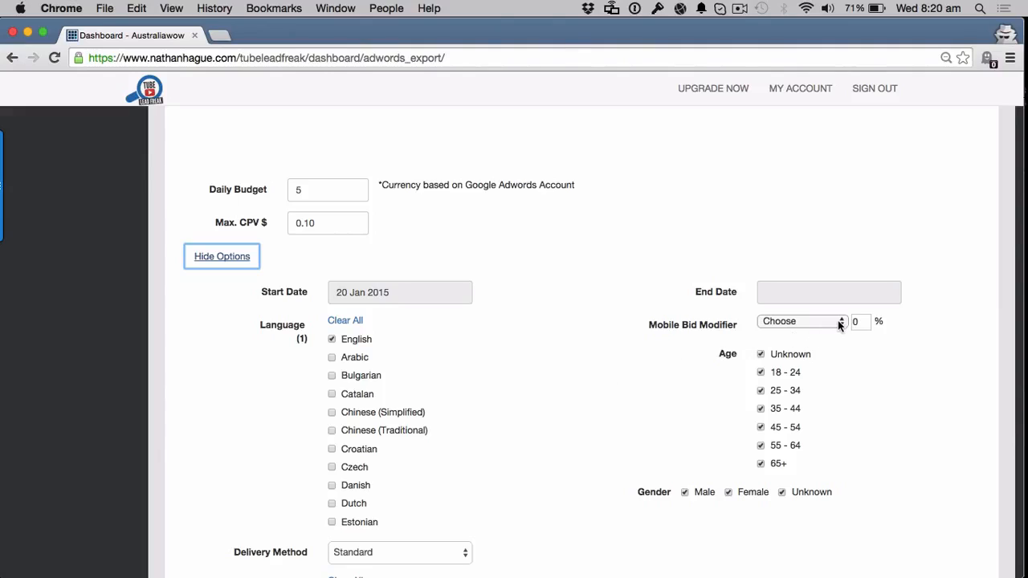
pyautogui.click(799, 321)
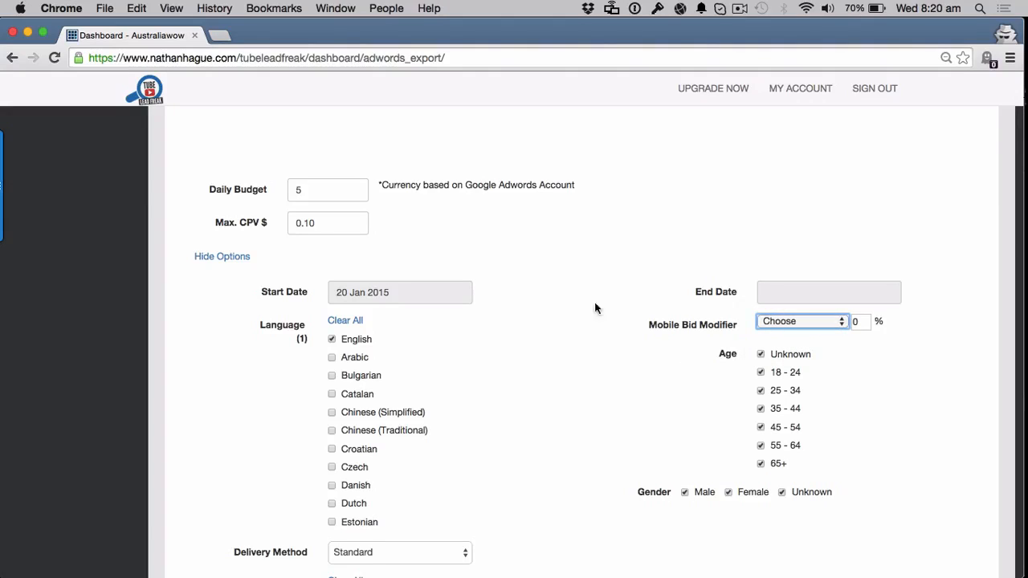
pyautogui.moveTo(751, 315)
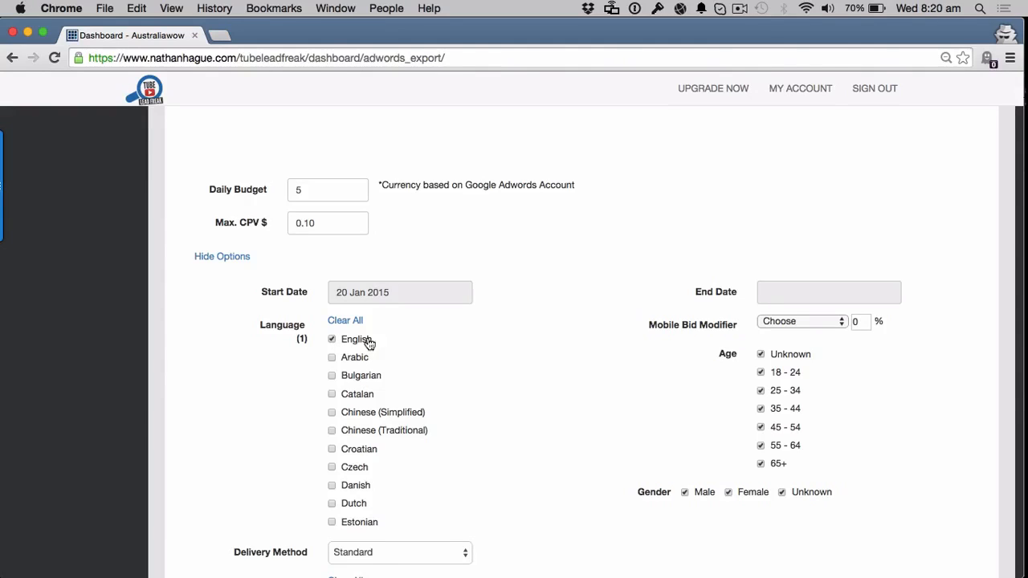
pyautogui.scroll(-3)
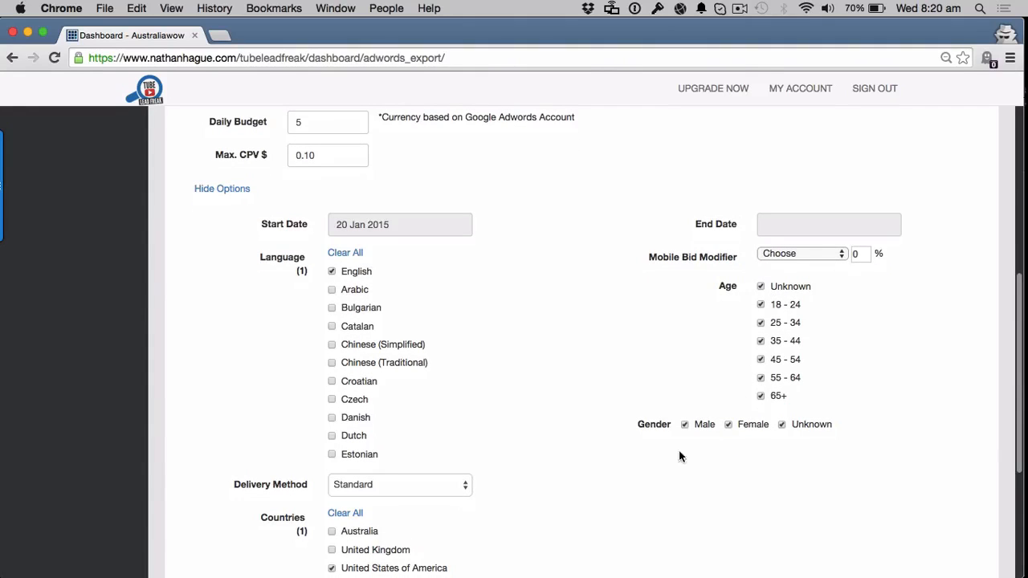
pyautogui.scroll(-3)
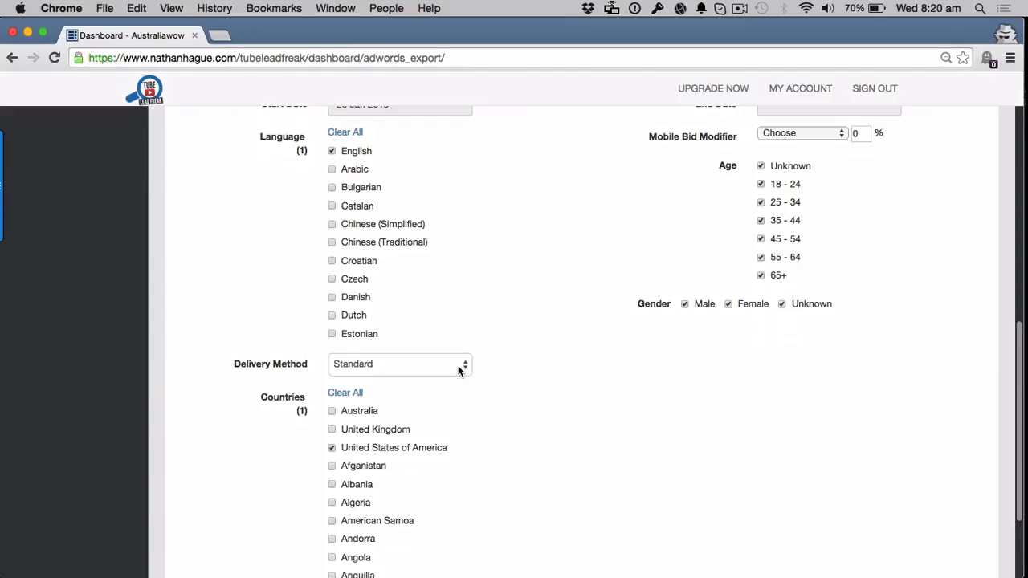
pyautogui.scroll(-3)
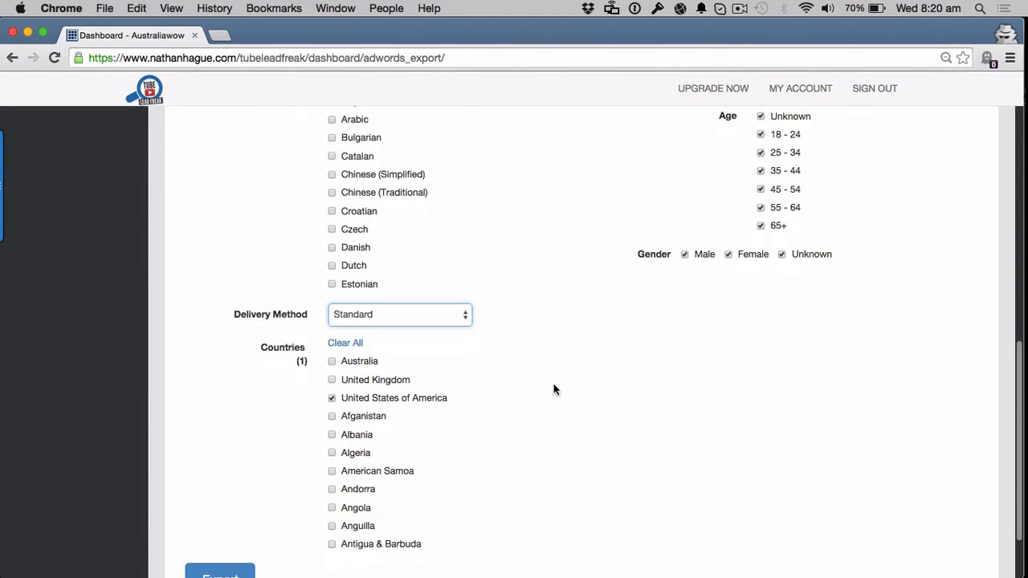
pyautogui.scroll(-3)
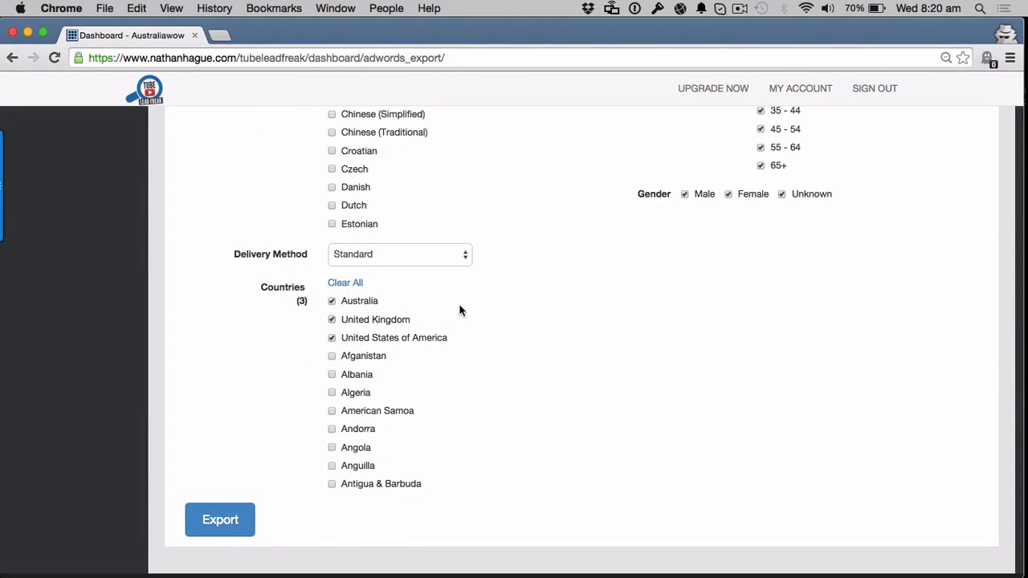
pyautogui.moveTo(594, 332)
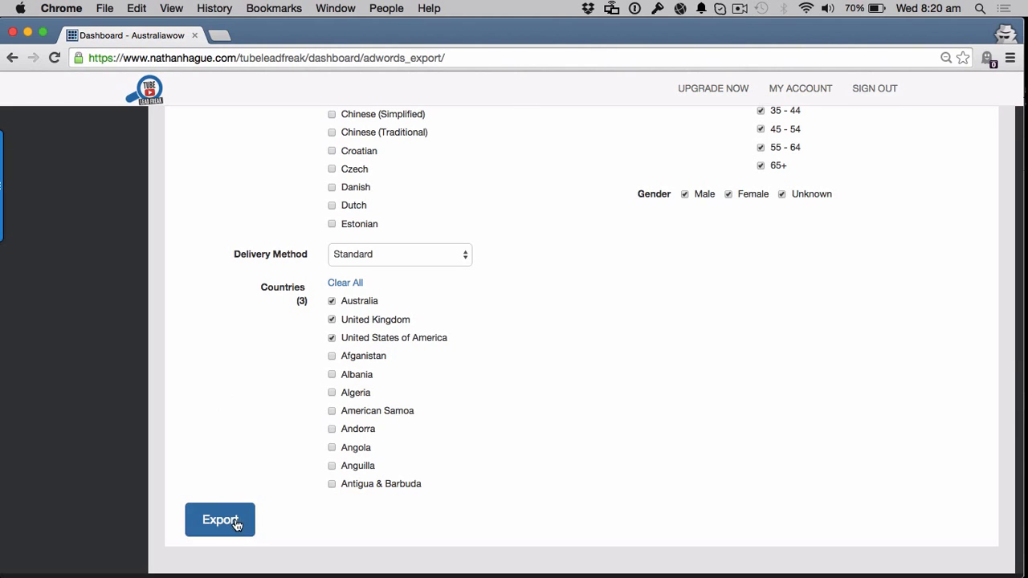
# - Export the NATHAN-TEST campaign and download it as NATHAN-TEST.txt
pyautogui.click(220, 520)
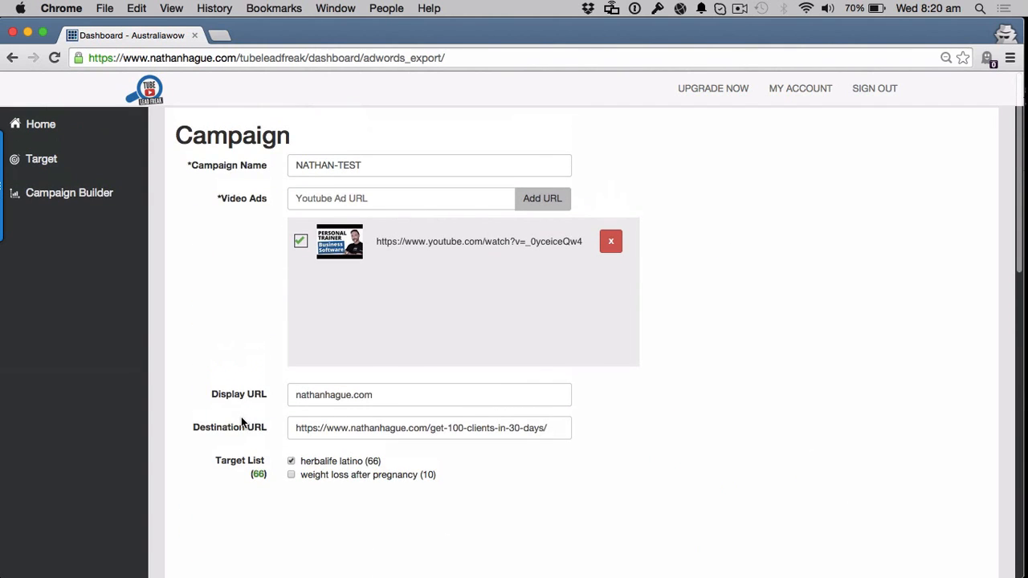
pyautogui.scroll(-3)
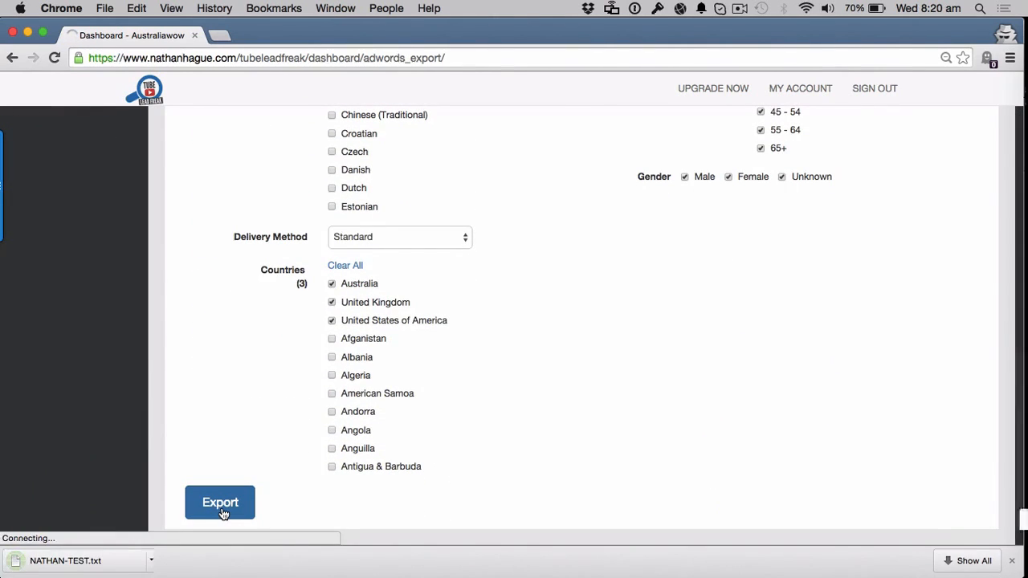
pyautogui.click(220, 502)
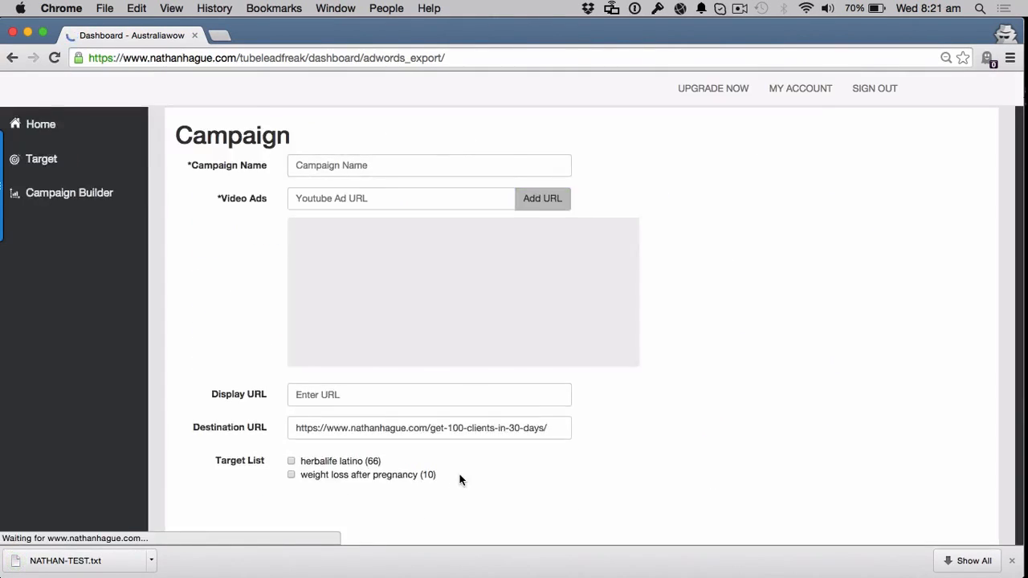
pyautogui.scroll(-3)
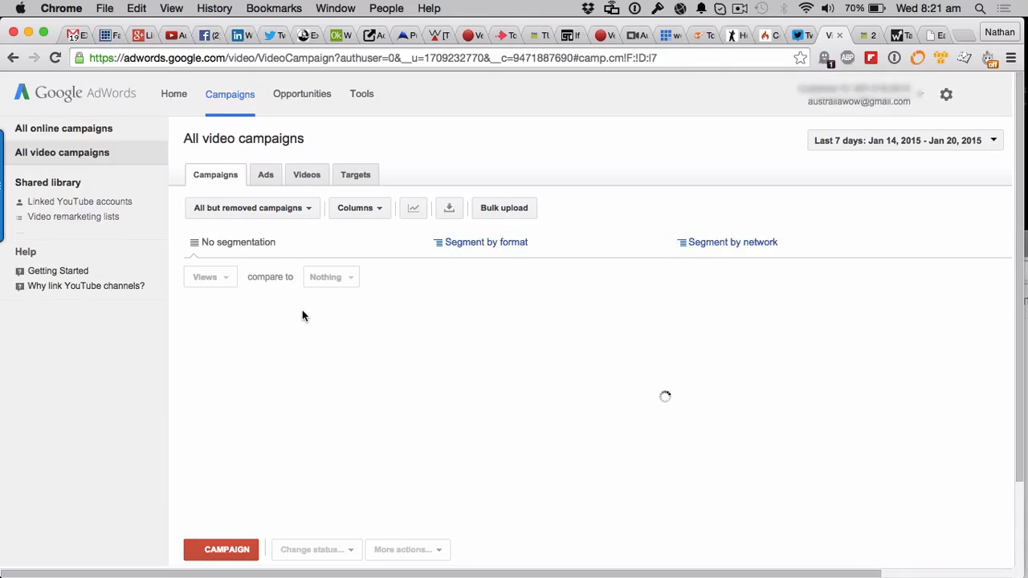
pyautogui.moveTo(460, 356)
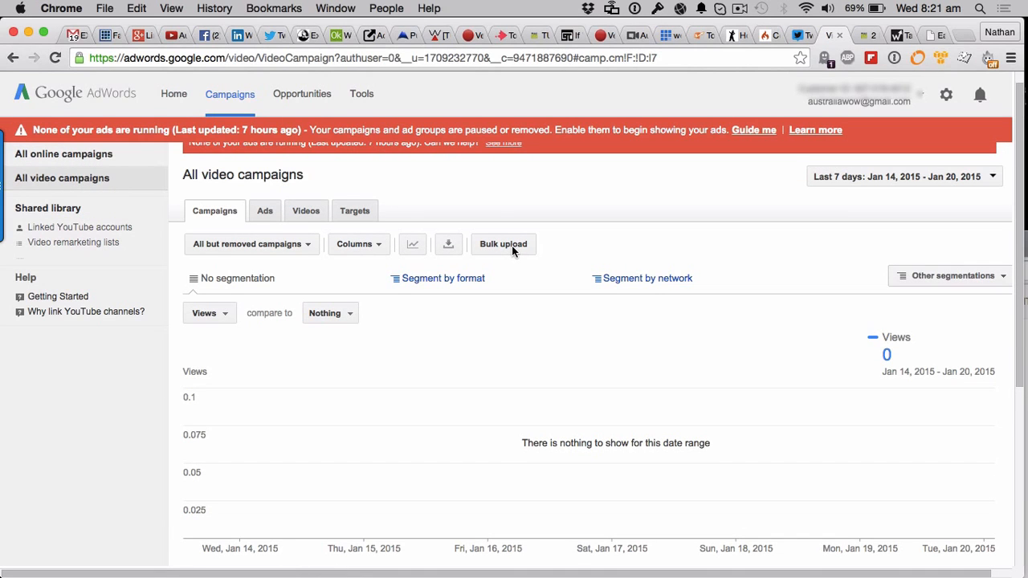
# - Bulk-upload NATHAN-TEST.txt, start the import, and reload to show the new campaign
pyautogui.click(503, 244)
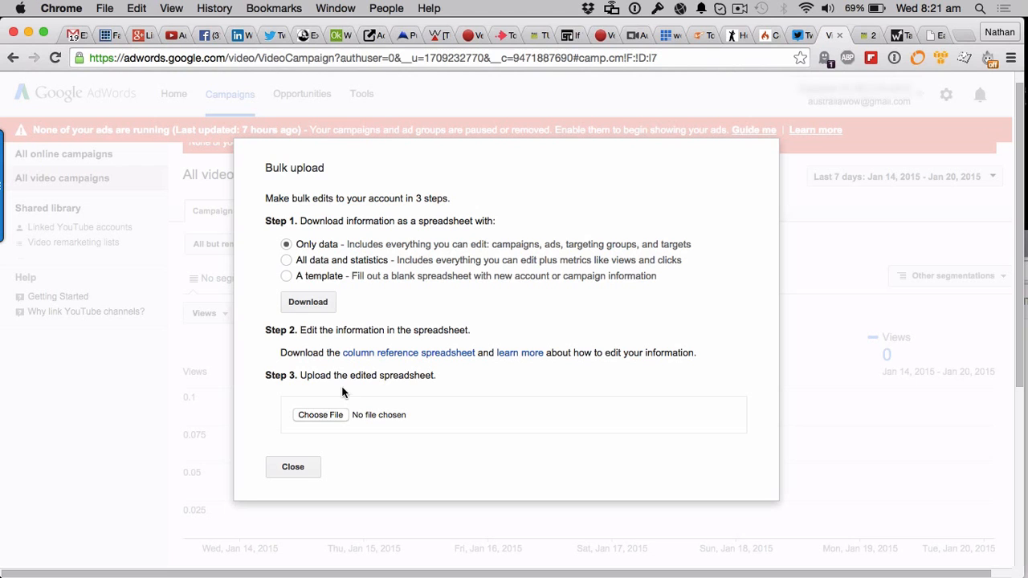
pyautogui.click(321, 414)
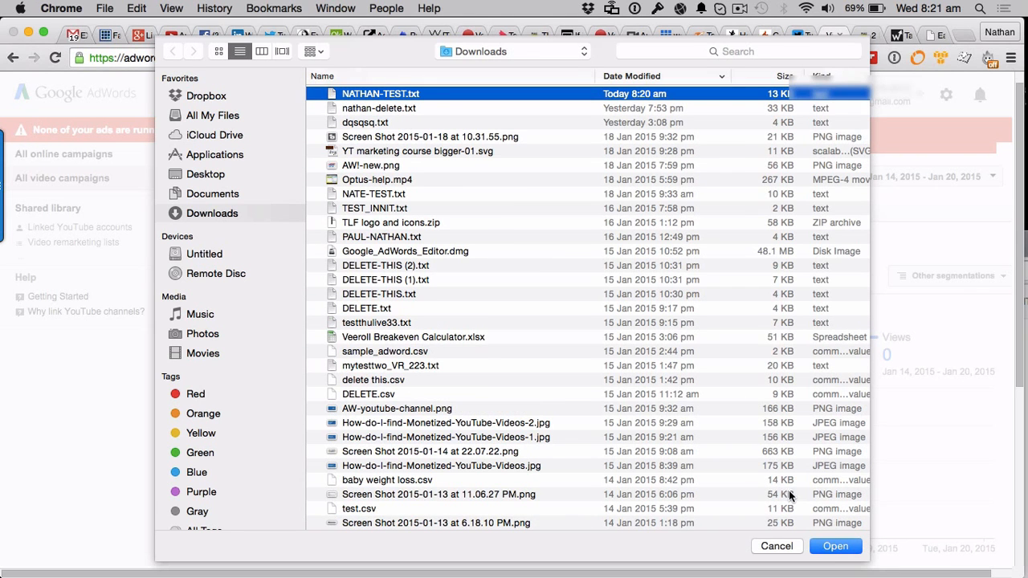
pyautogui.click(835, 546)
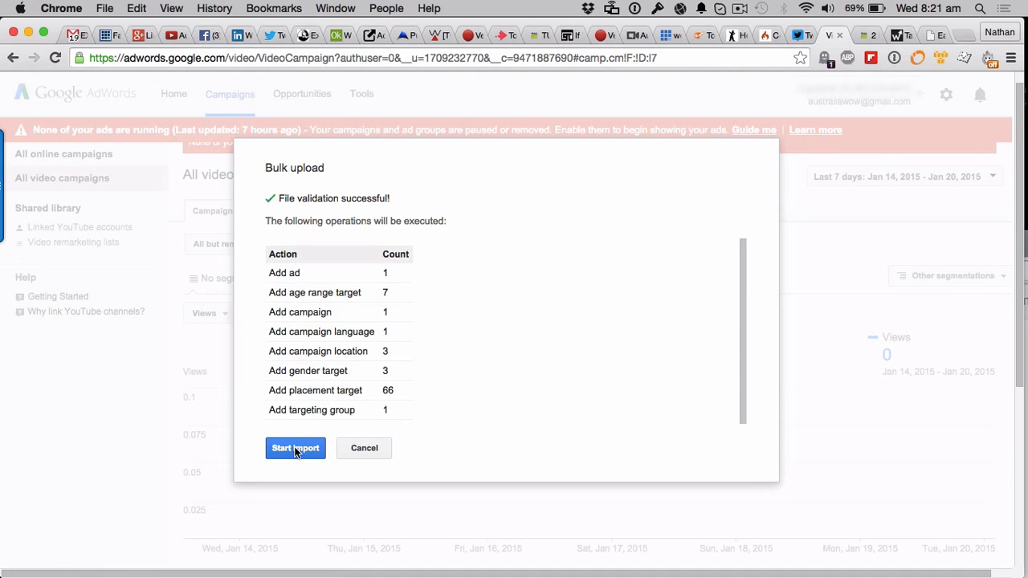
pyautogui.click(295, 448)
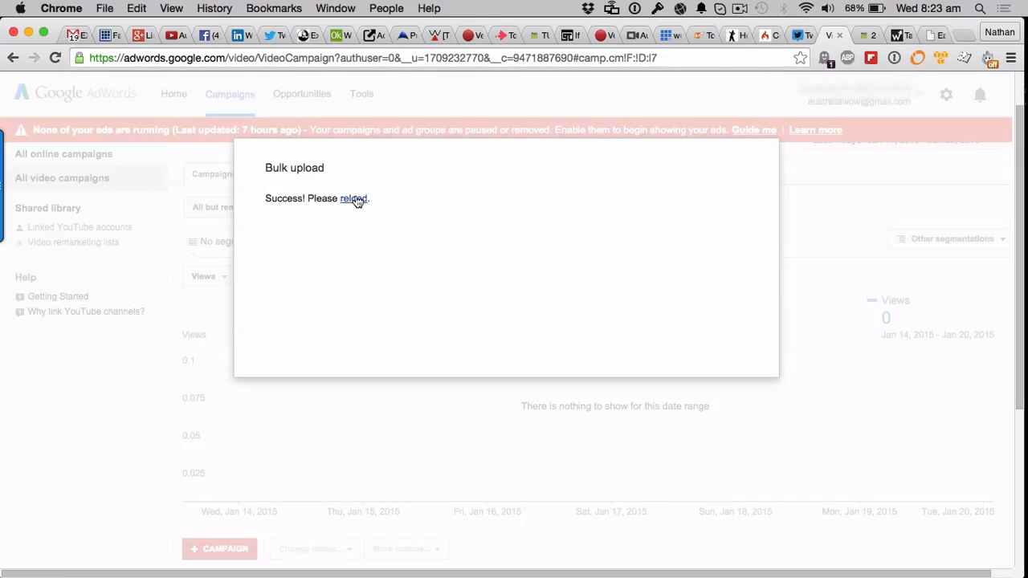
pyautogui.click(353, 198)
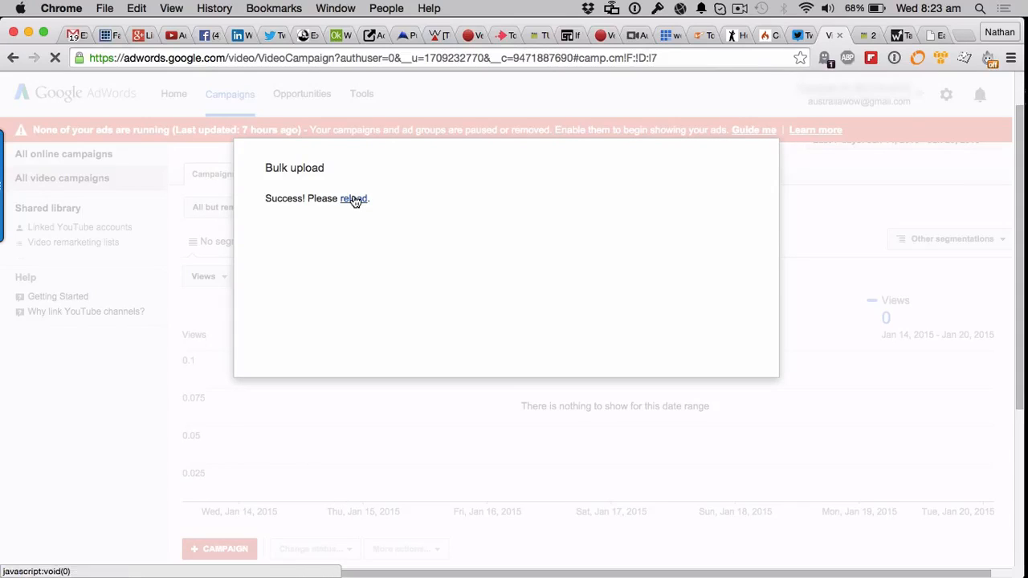
pyautogui.click(353, 198)
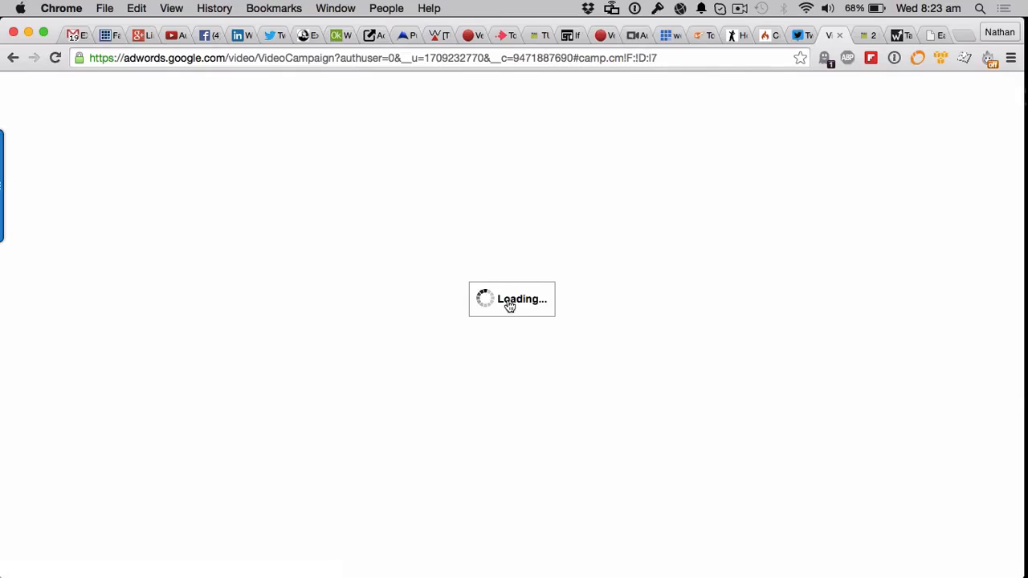
pyautogui.moveTo(292, 325)
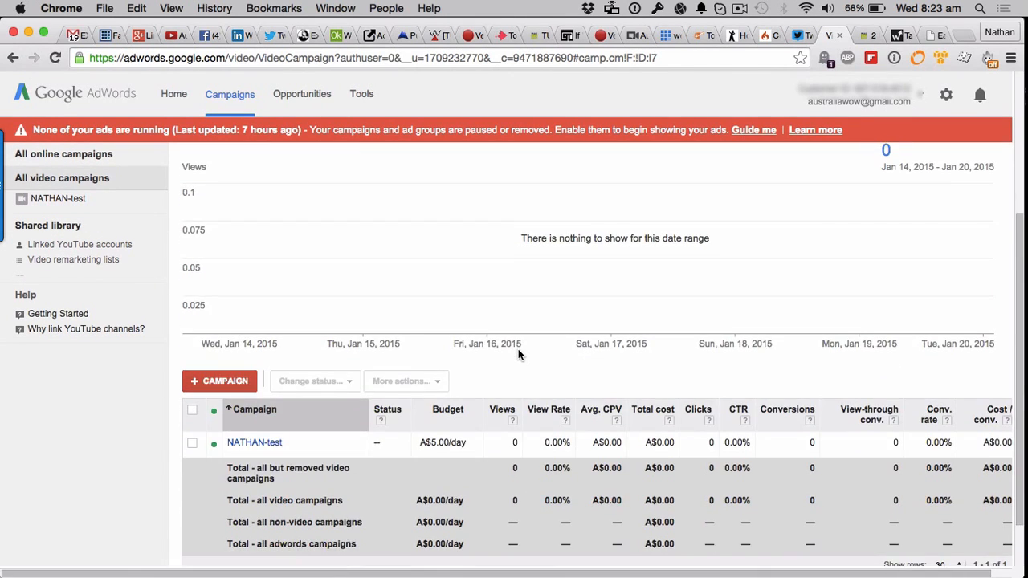
# - Open the NATHAN-test campaign's Targets and select the herbalife latino_0 targeting group
pyautogui.scroll(-3)
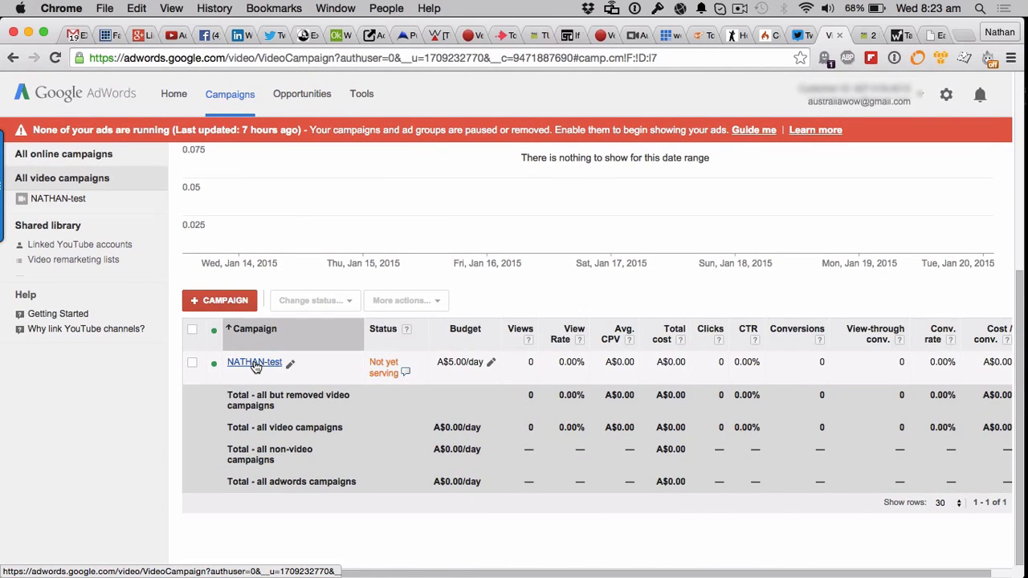
pyautogui.click(254, 363)
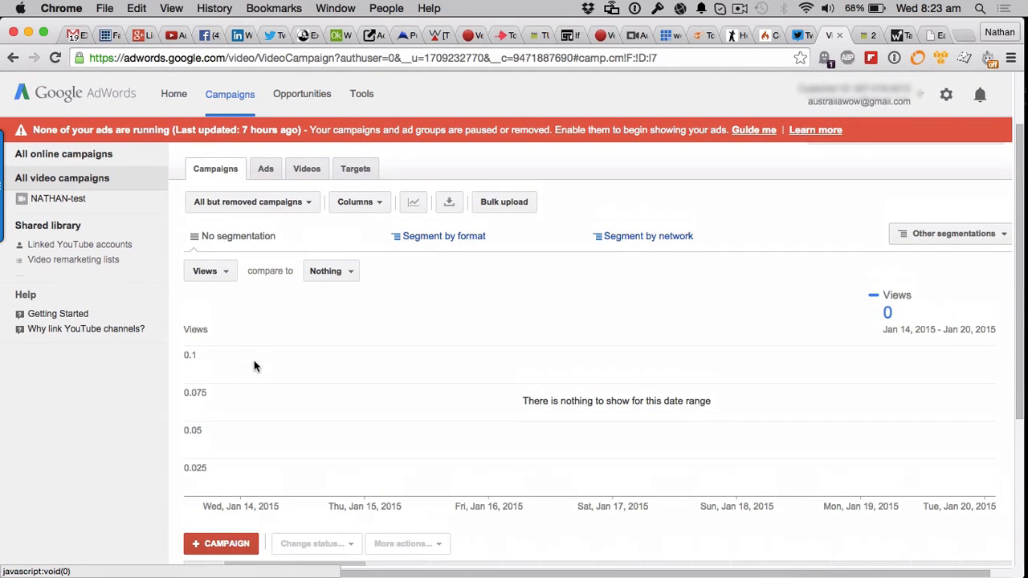
pyautogui.click(265, 168)
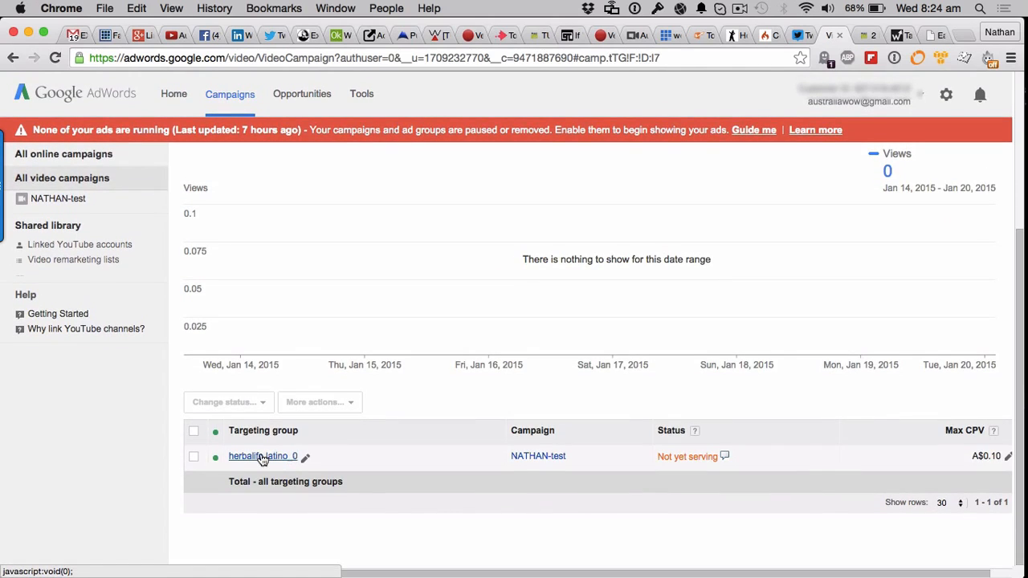
pyautogui.click(262, 457)
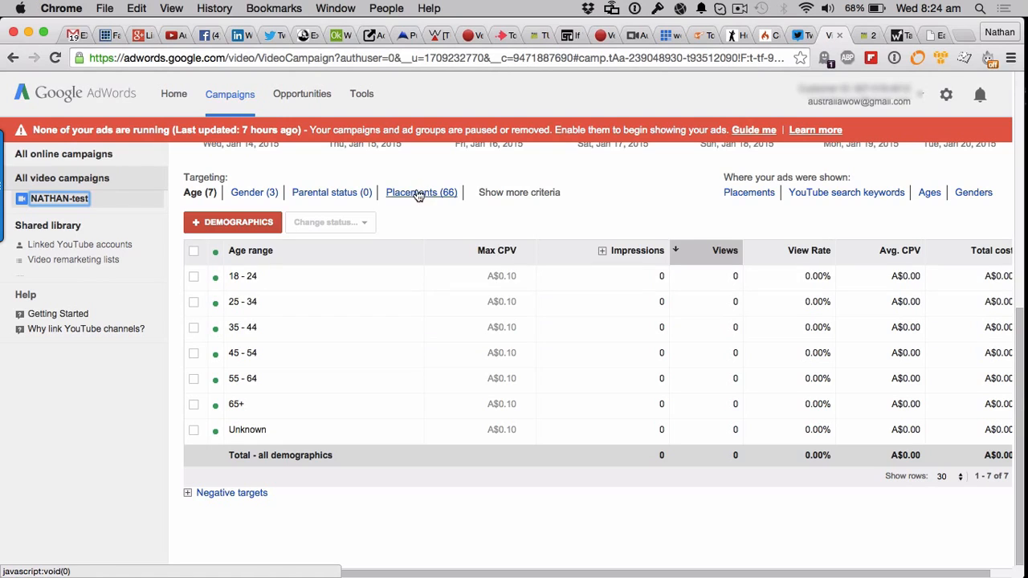
# - Scroll through the 66 placements, then return to the NATHAN-test overview
pyautogui.click(421, 192)
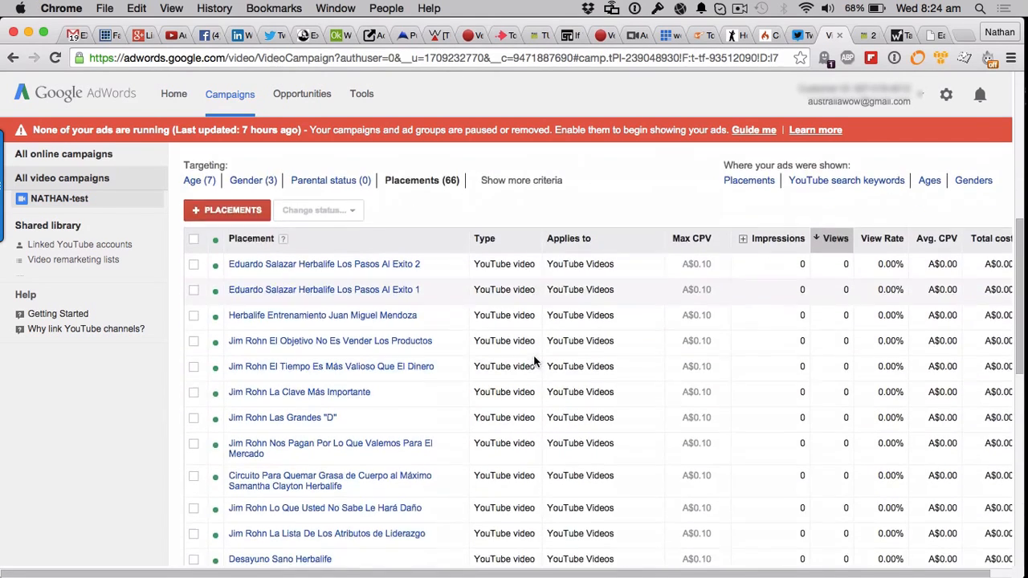
pyautogui.scroll(-3)
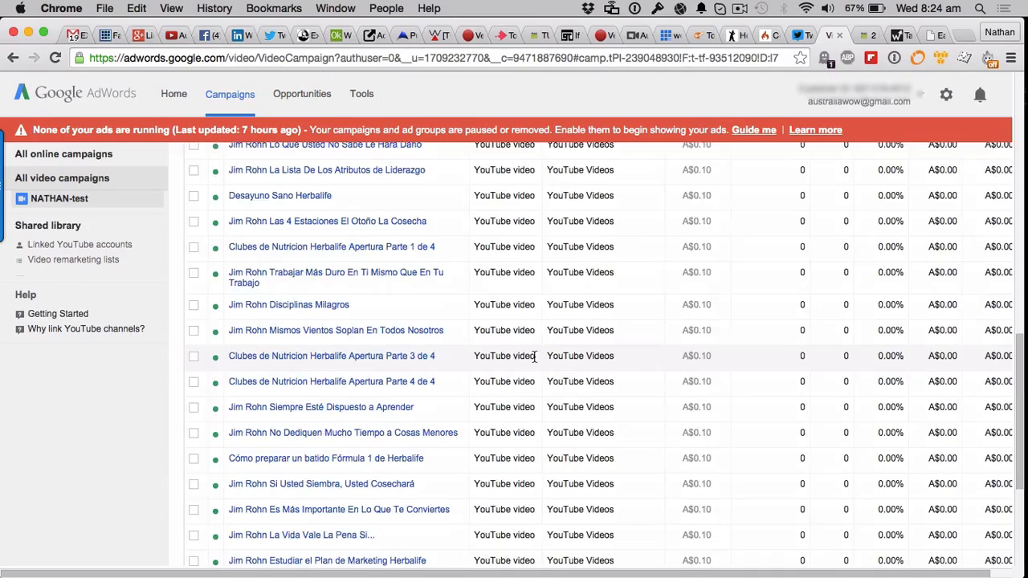
pyautogui.scroll(-3)
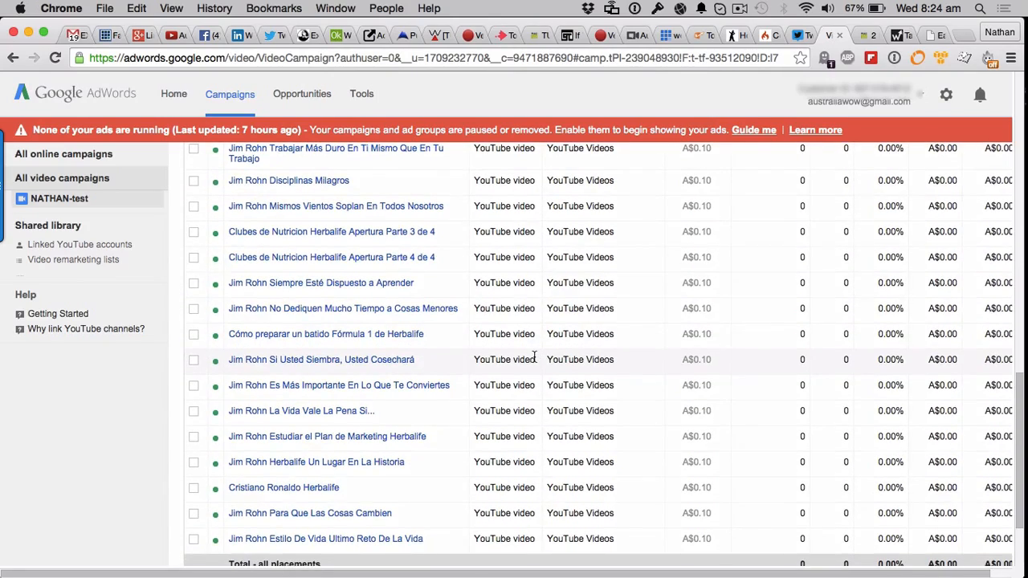
pyautogui.click(59, 199)
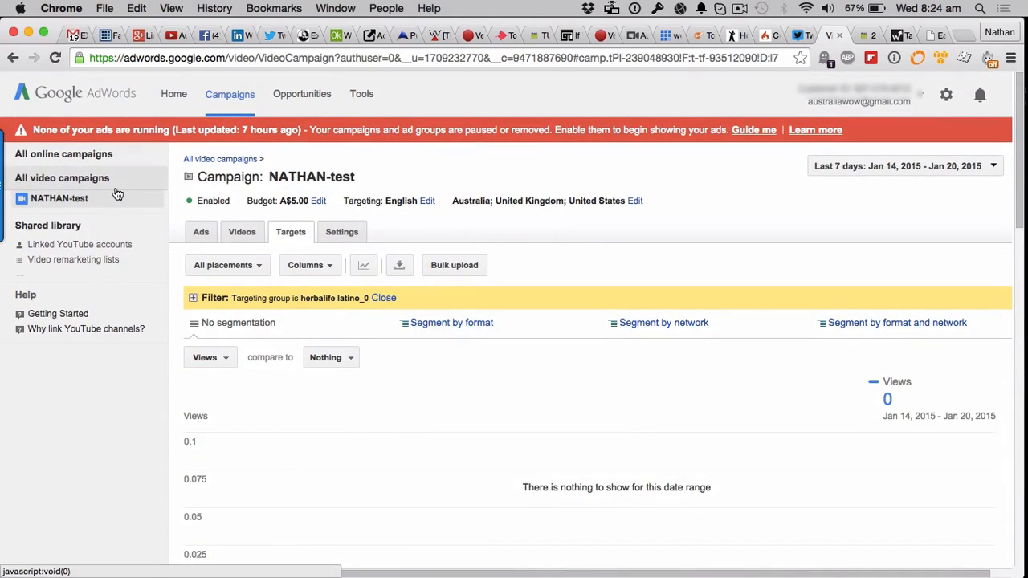